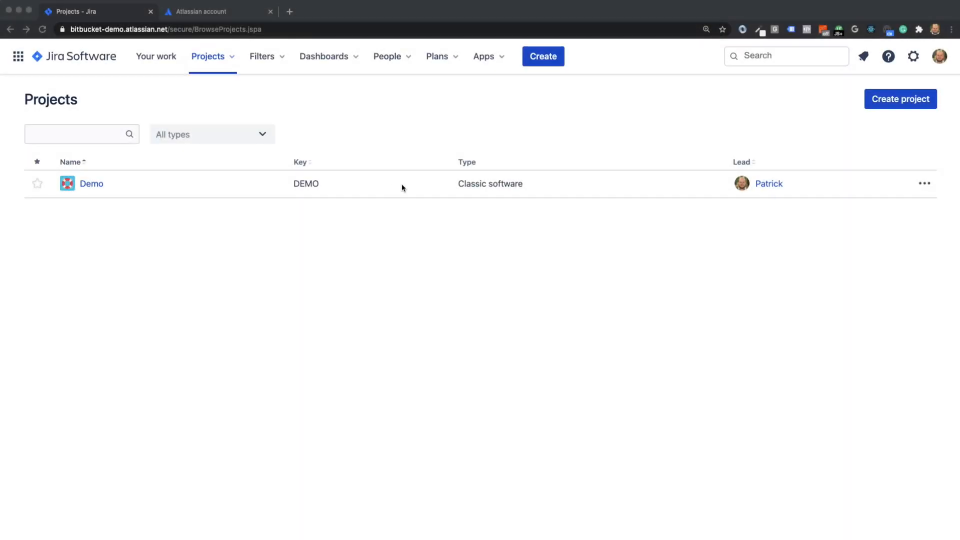
pyautogui.moveTo(194, 251)
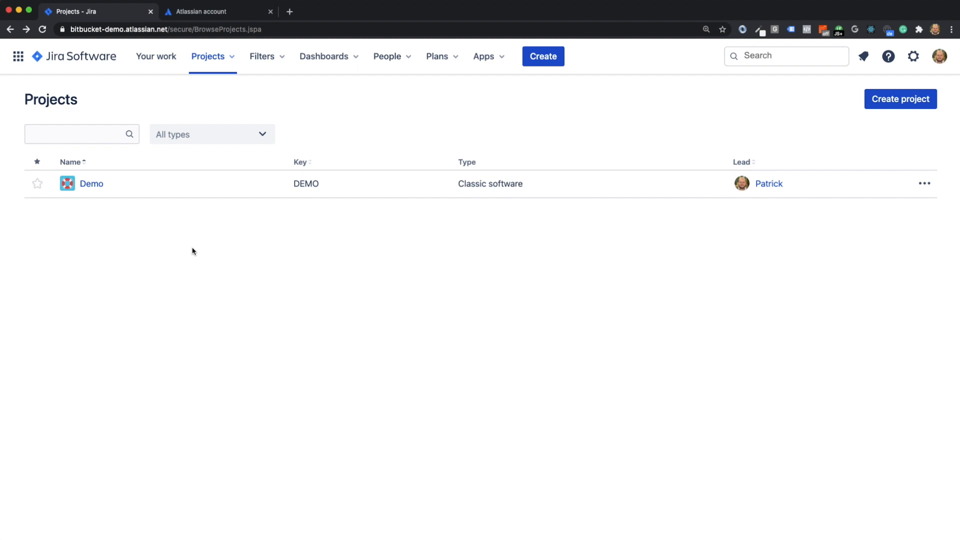
pyautogui.moveTo(54, 82)
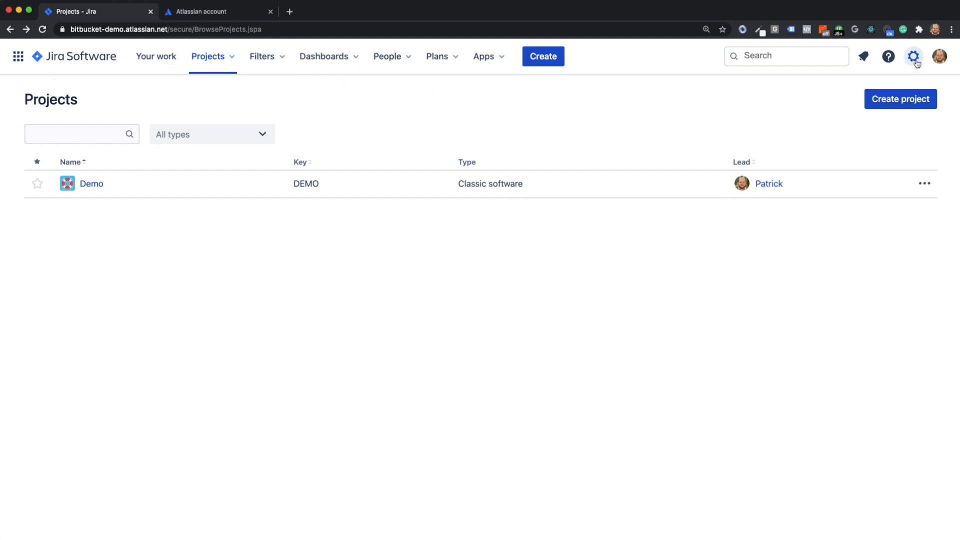
# Navigate via Settings > Products to the DVCS accounts page listing the Demo-jira Bitbucket account
pyautogui.click(912, 56)
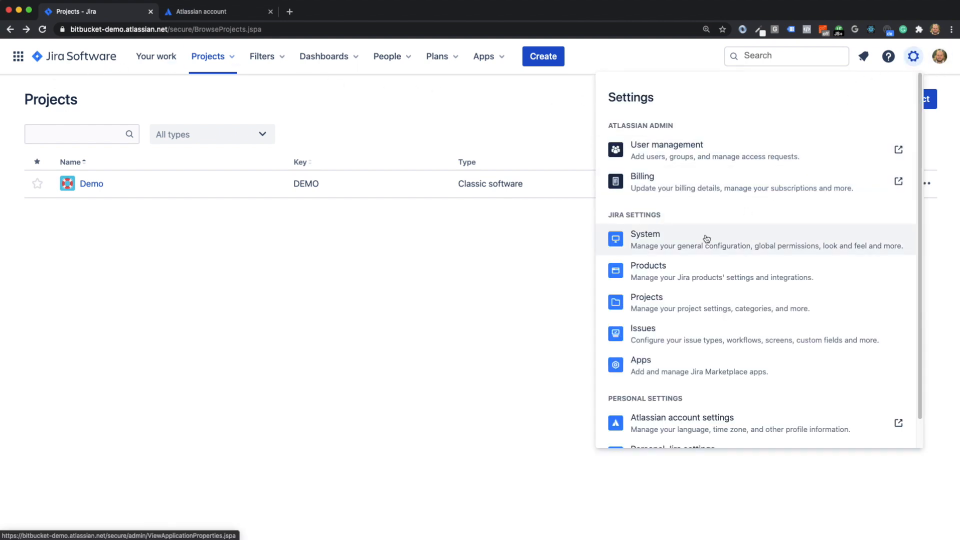
pyautogui.click(648, 266)
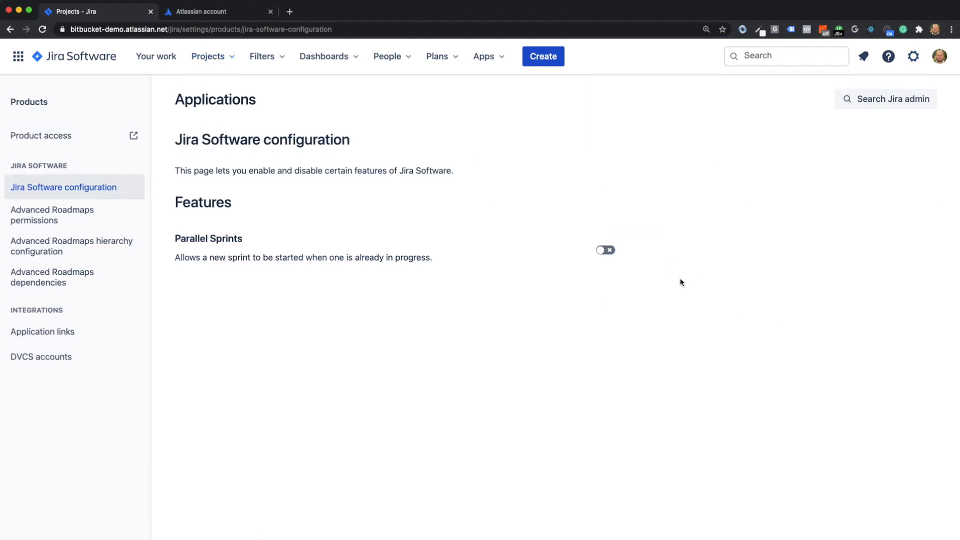
pyautogui.click(41, 356)
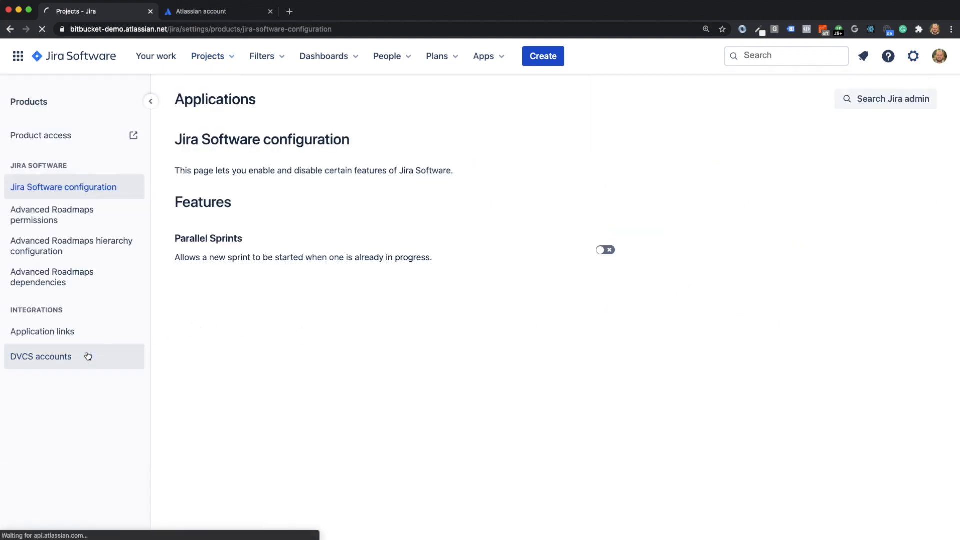
pyautogui.click(41, 356)
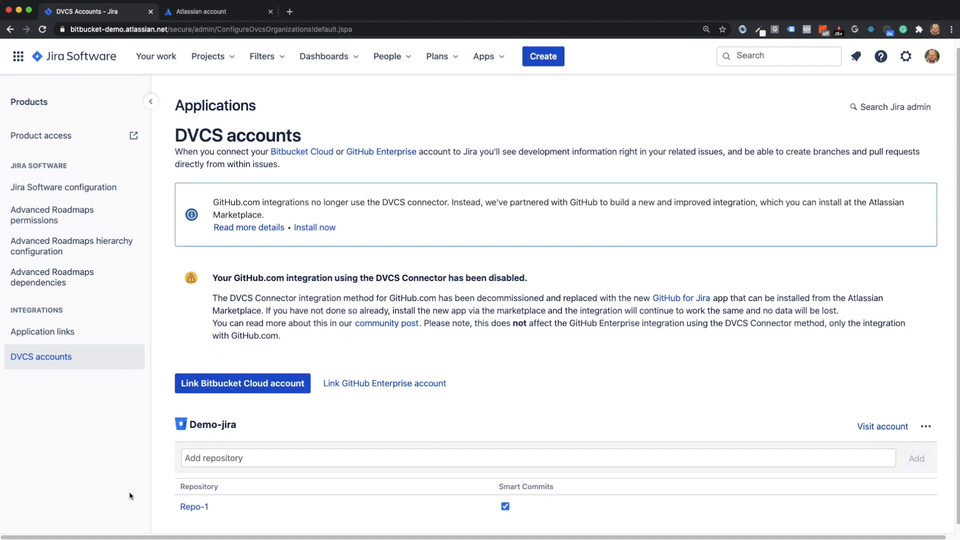
pyautogui.moveTo(188, 360)
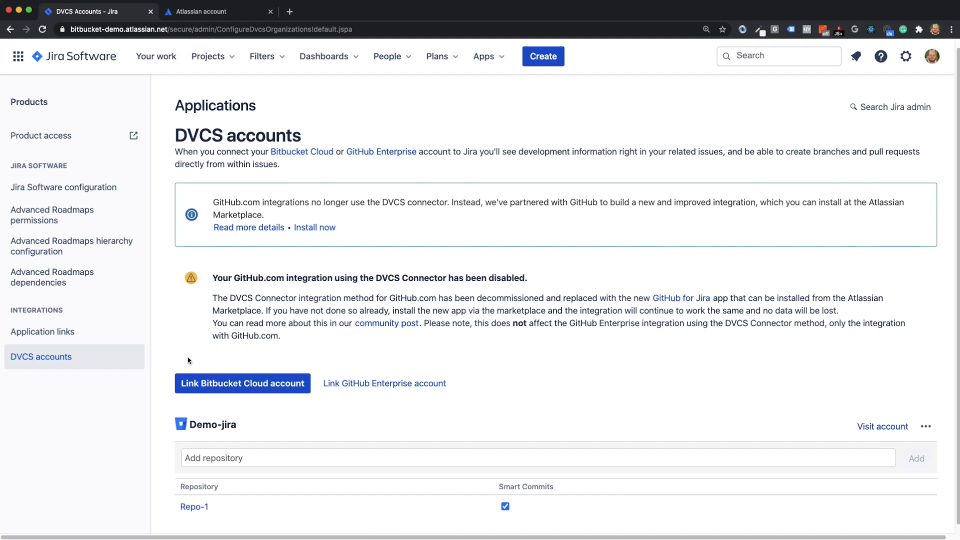
pyautogui.moveTo(456, 368)
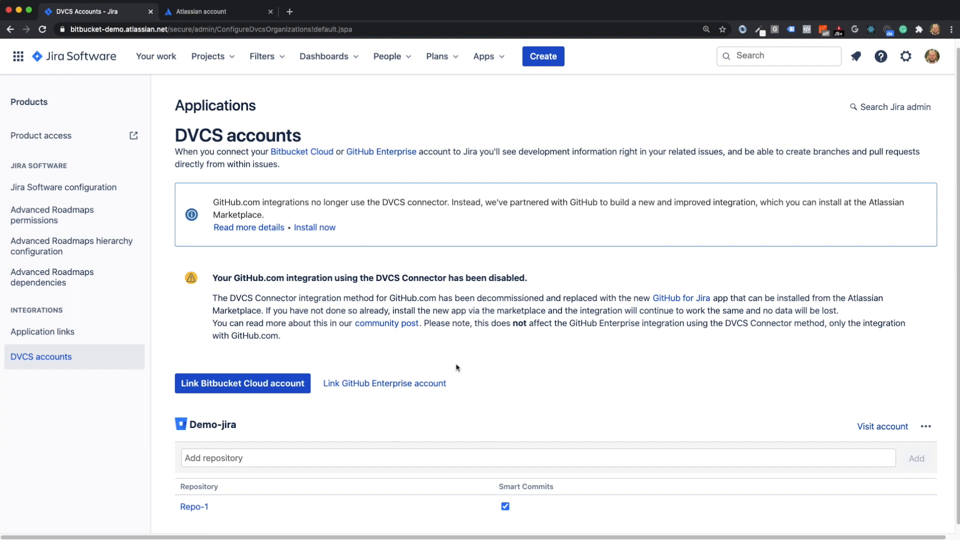
pyautogui.moveTo(76, 60)
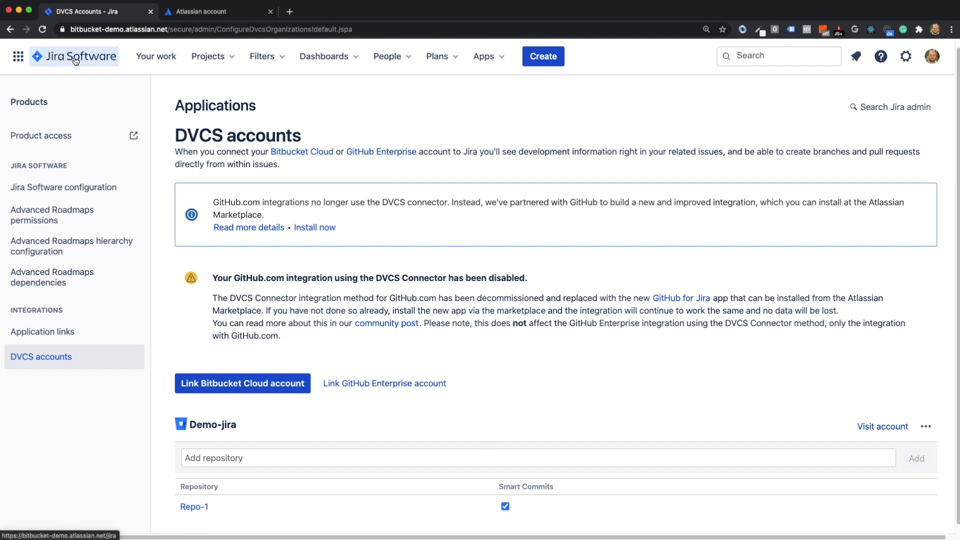
# From the Demo project backlog, create Story 1, drag it into DEMO Sprint 1 and show its details
pyautogui.click(208, 56)
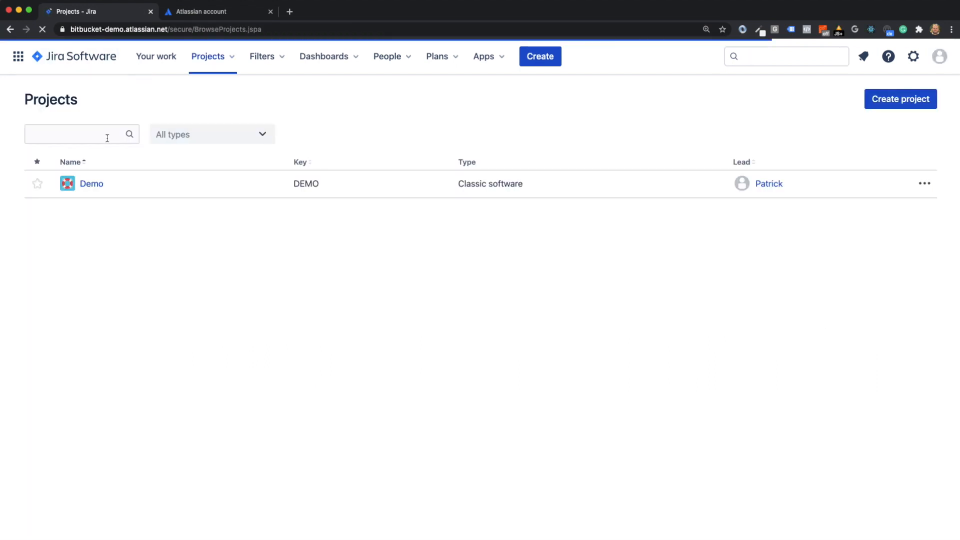
pyautogui.click(92, 184)
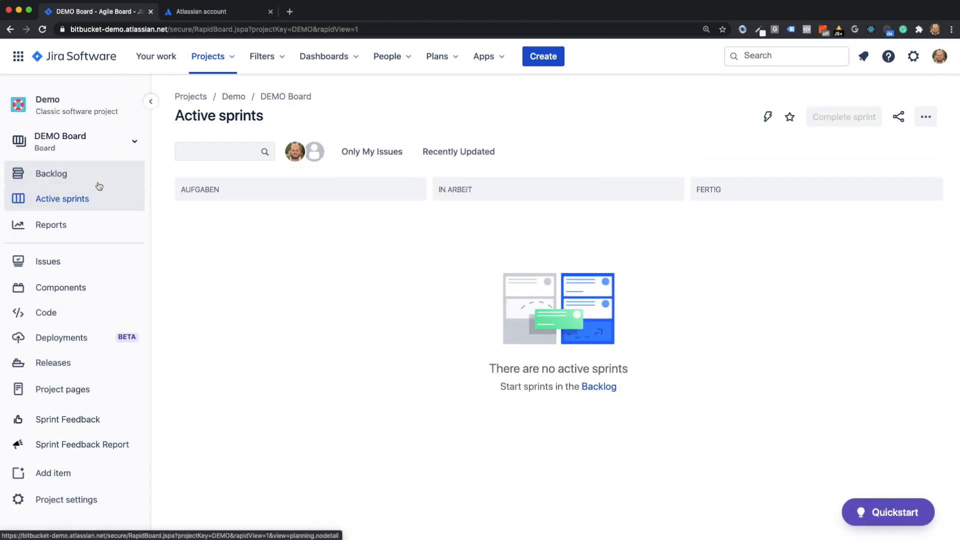
pyautogui.click(50, 174)
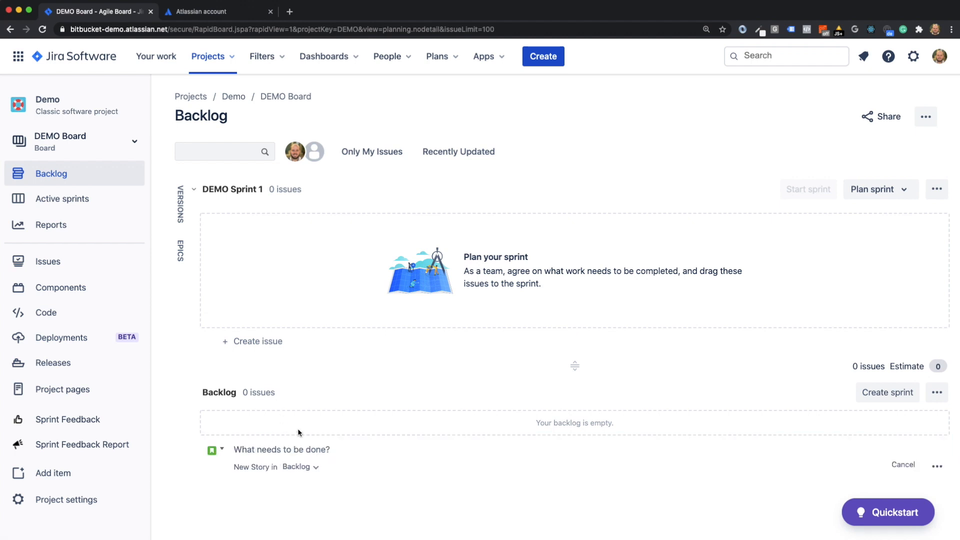
pyautogui.write('Stor')
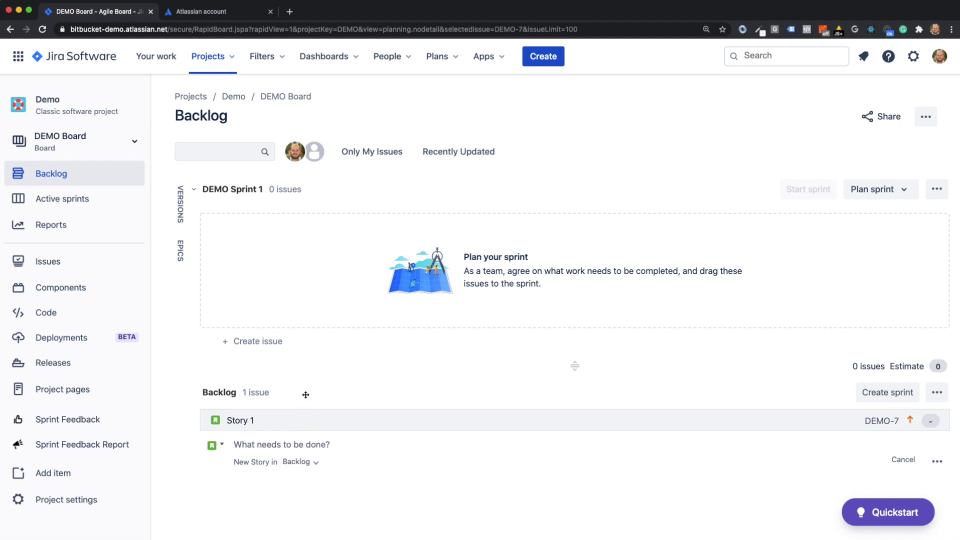
pyautogui.moveTo(239, 420); pyautogui.dragTo(239, 223)
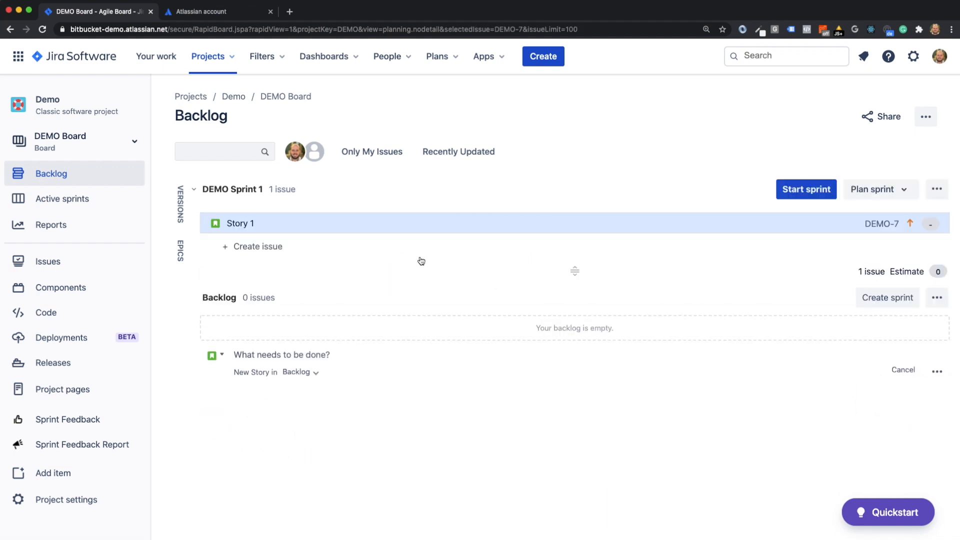
pyautogui.click(240, 223)
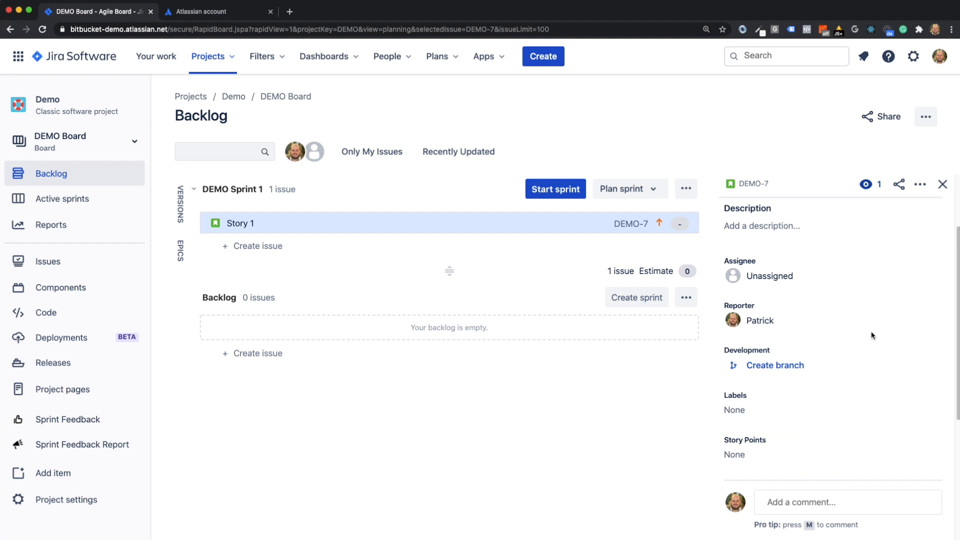
pyautogui.moveTo(782, 369)
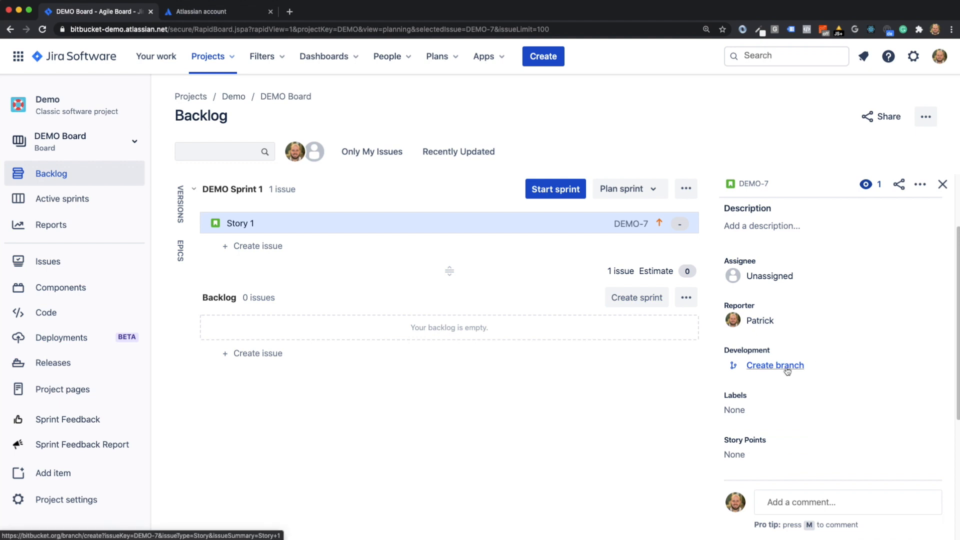
# From Story 1's Development panel, create Feature branch DEMO-7-story-1 from master in repo-1
pyautogui.click(774, 366)
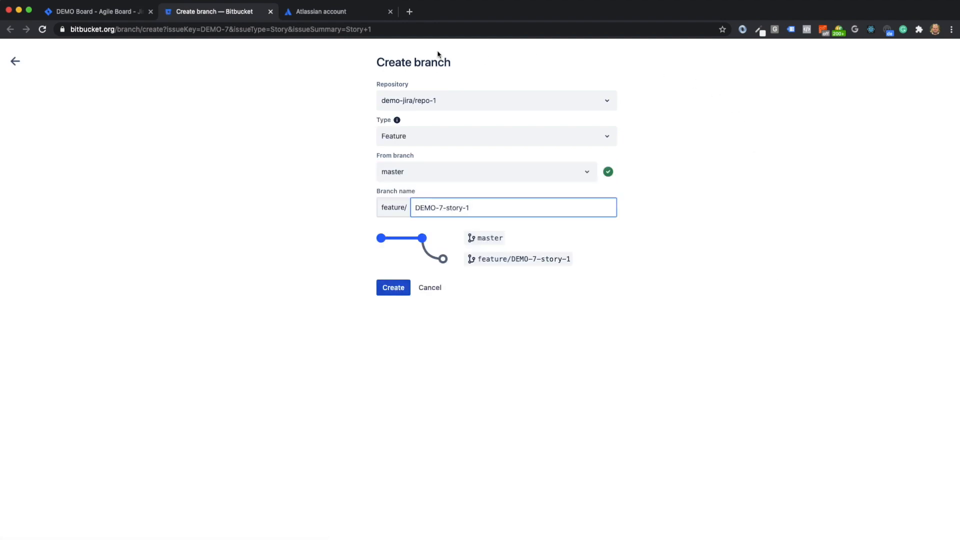
pyautogui.moveTo(392, 103)
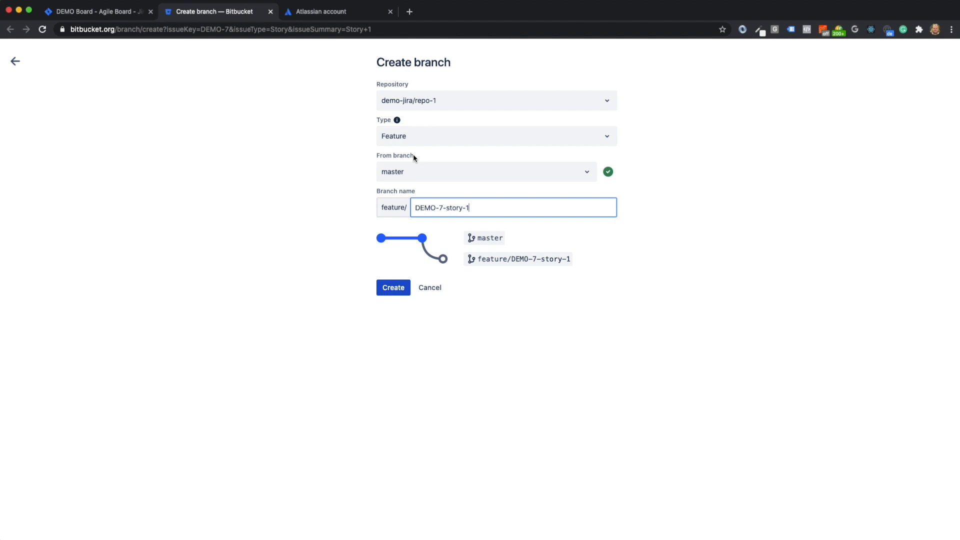
pyautogui.moveTo(449, 150)
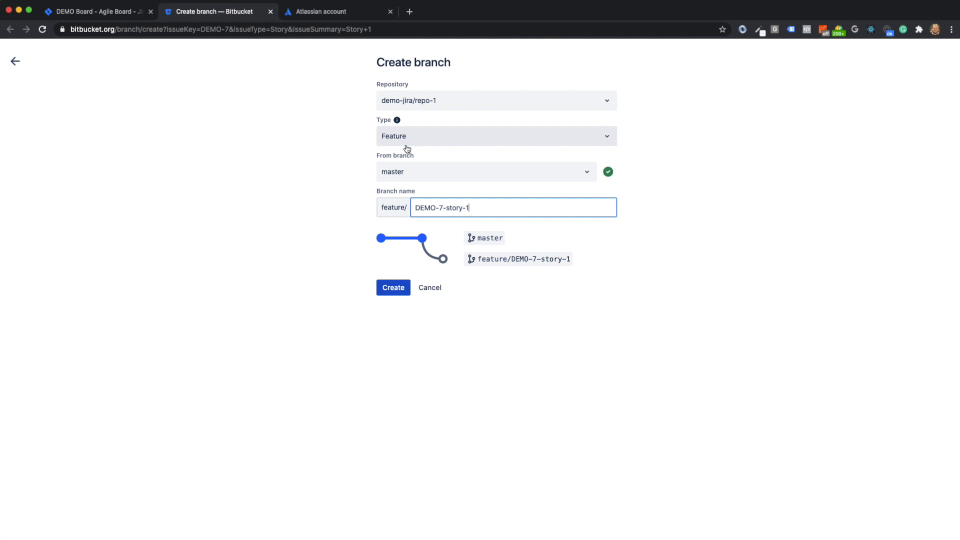
pyautogui.moveTo(386, 282)
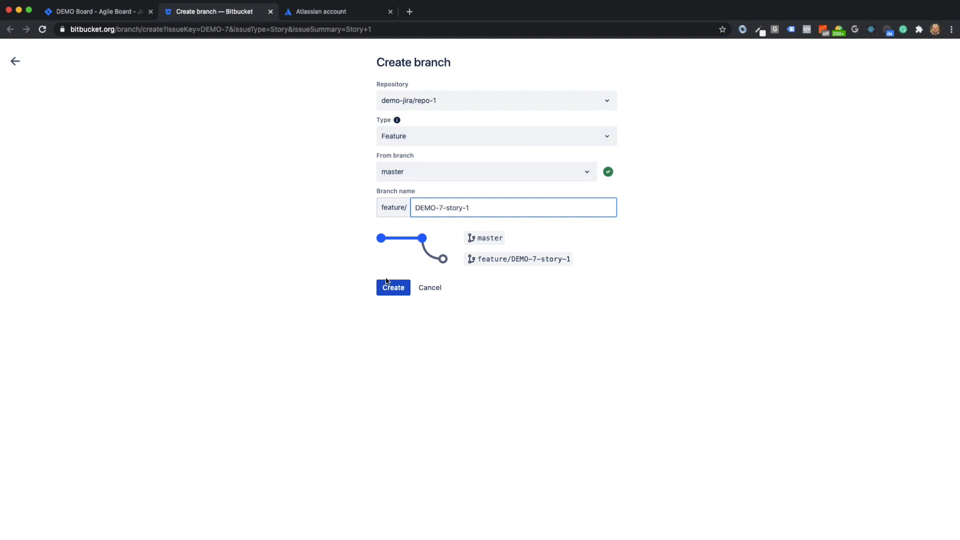
pyautogui.click(393, 288)
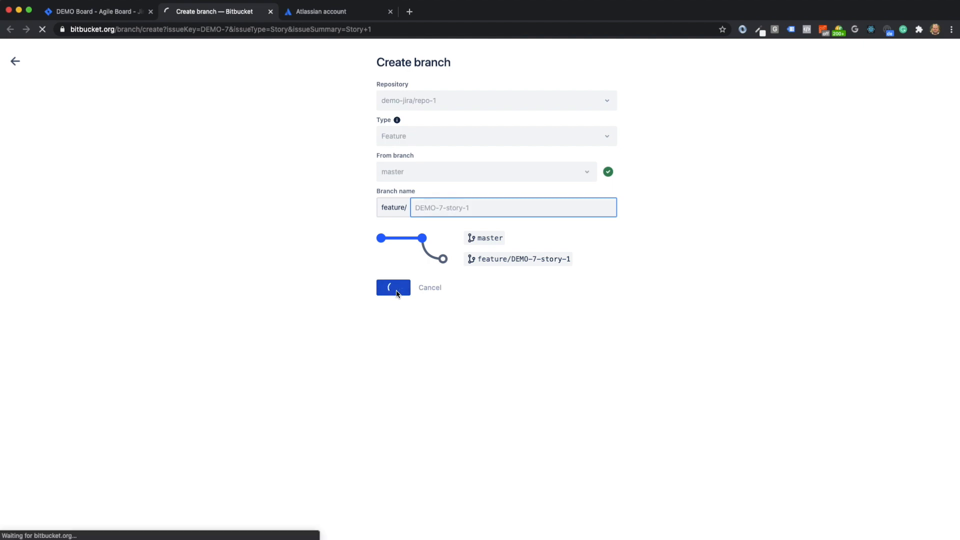
pyautogui.click(393, 288)
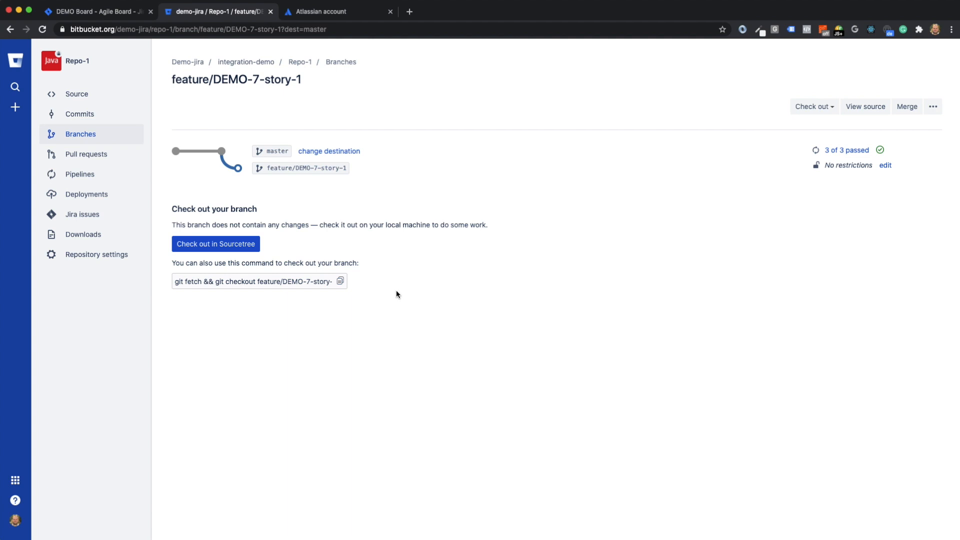
pyautogui.moveTo(80, 94)
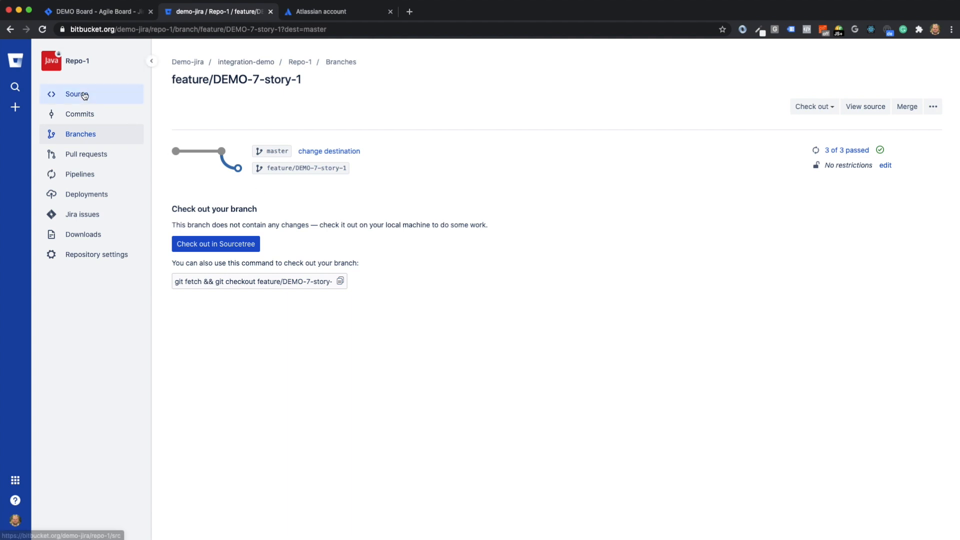
# Browse the source files of Repo-1 on the new feature/DEMO-7-story-1 branch
pyautogui.click(76, 94)
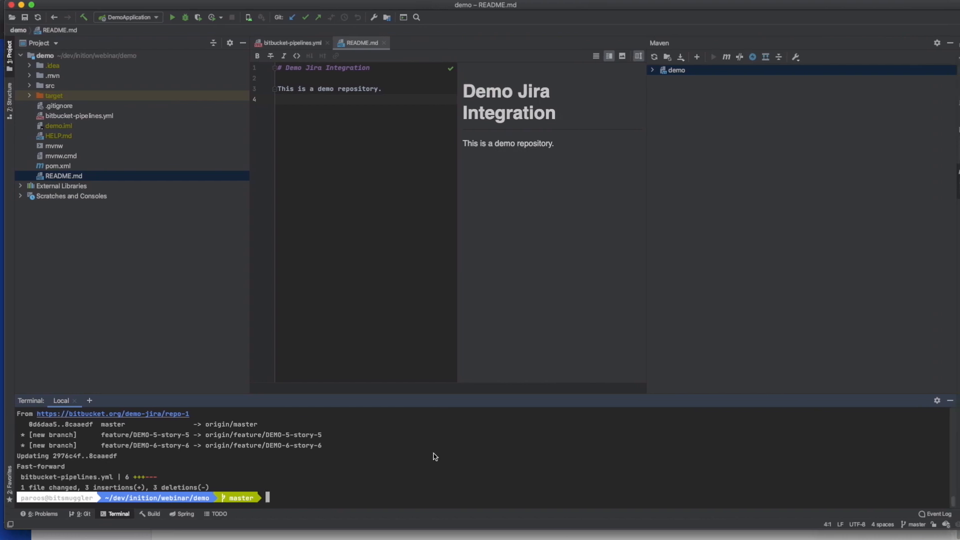
# In the Terminal run git pull, then git checkout feature/DEMO-7-story-1
pyautogui.write('git pull')
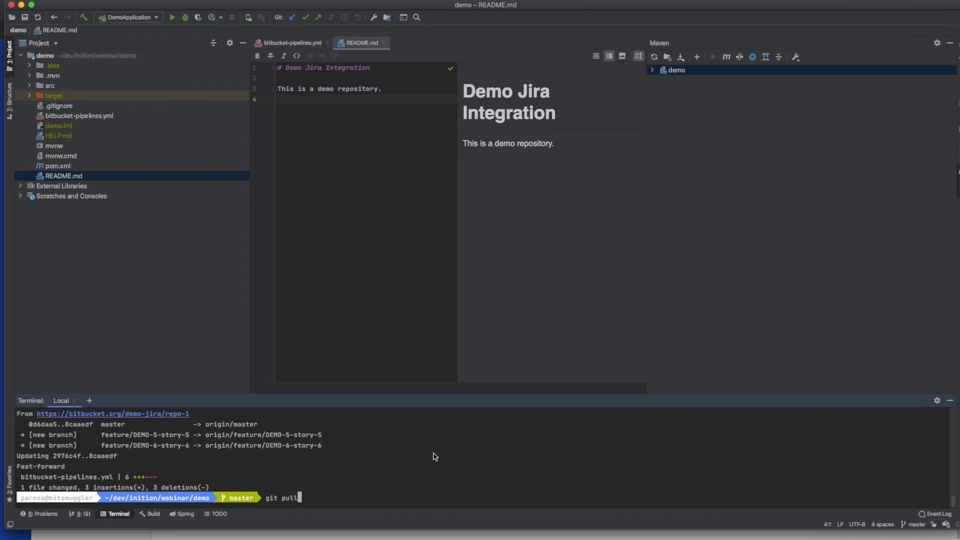
pyautogui.press('Enter')
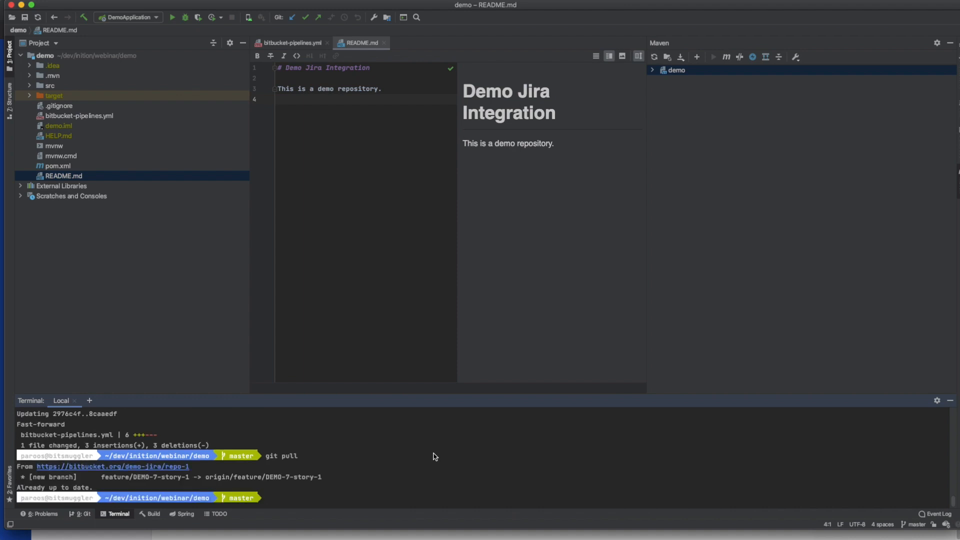
pyautogui.write('git checkout fea')
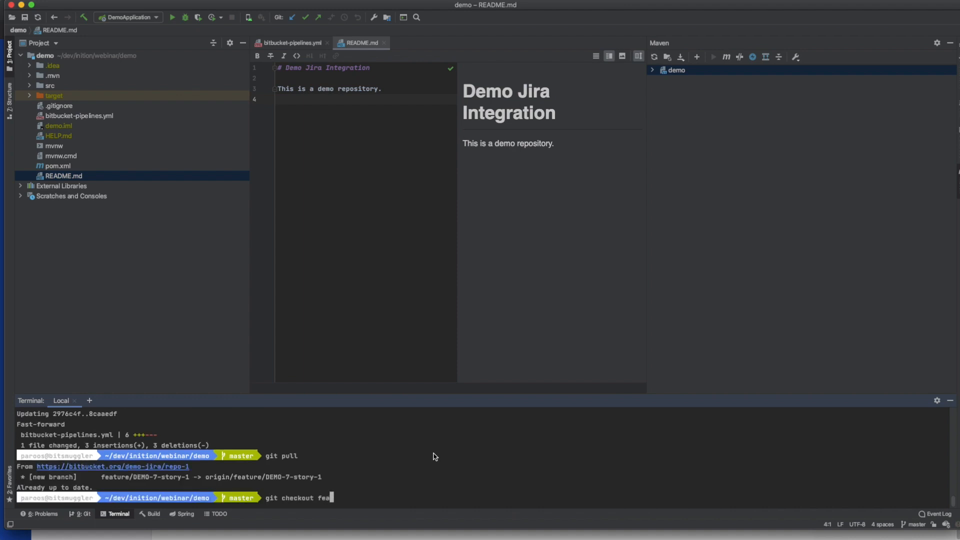
pyautogui.write('ture/D')
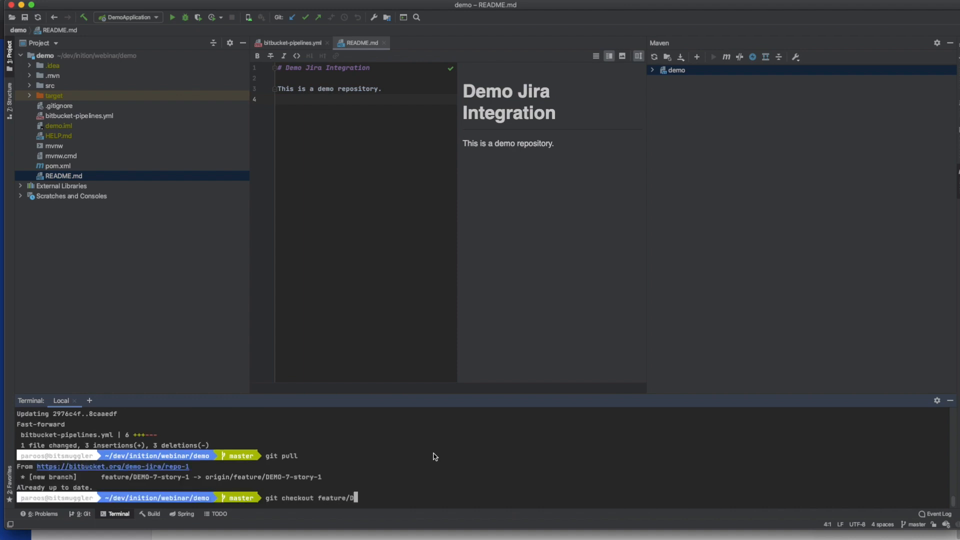
pyautogui.write('EMO-7-story-1')
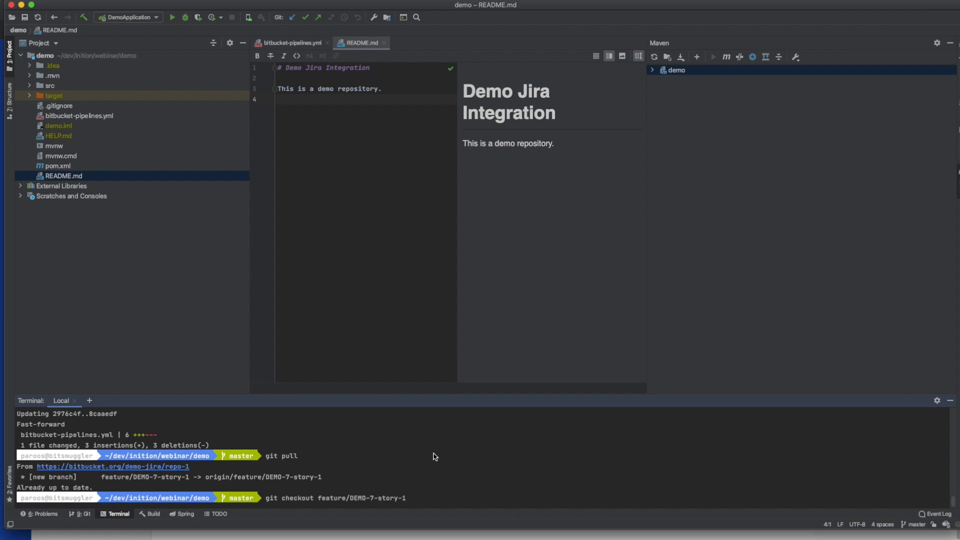
pyautogui.press('Enter')
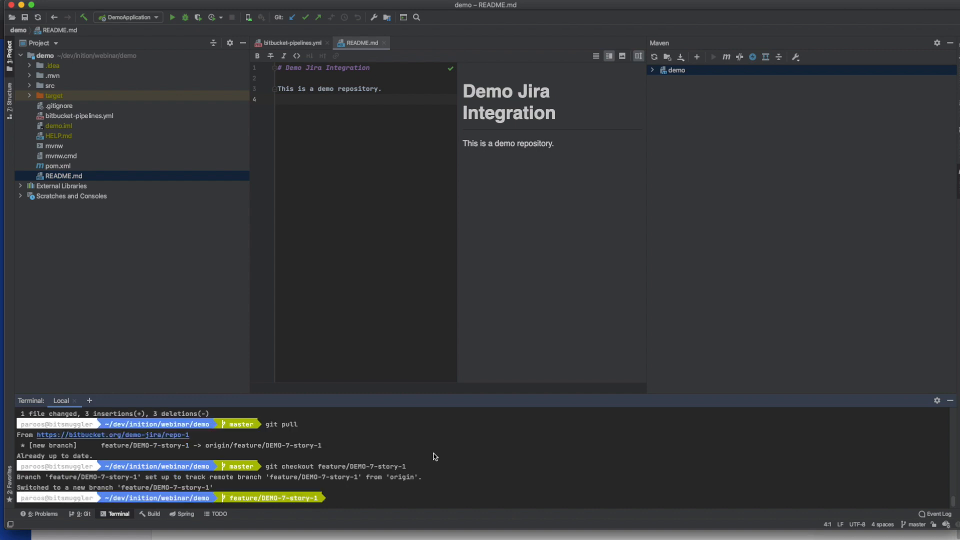
pyautogui.moveTo(196, 338)
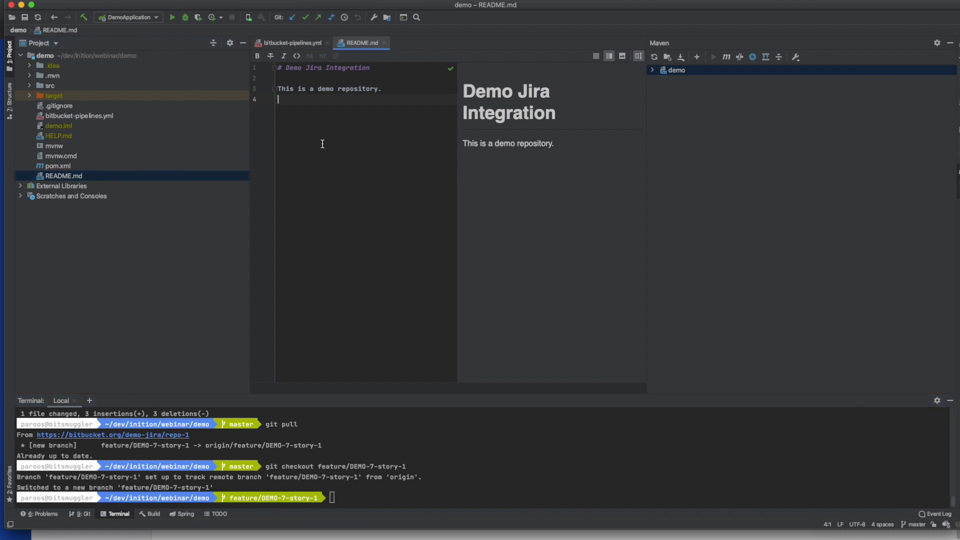
# Add the line 'hello from Demo' to README.md
pyautogui.write('hell')
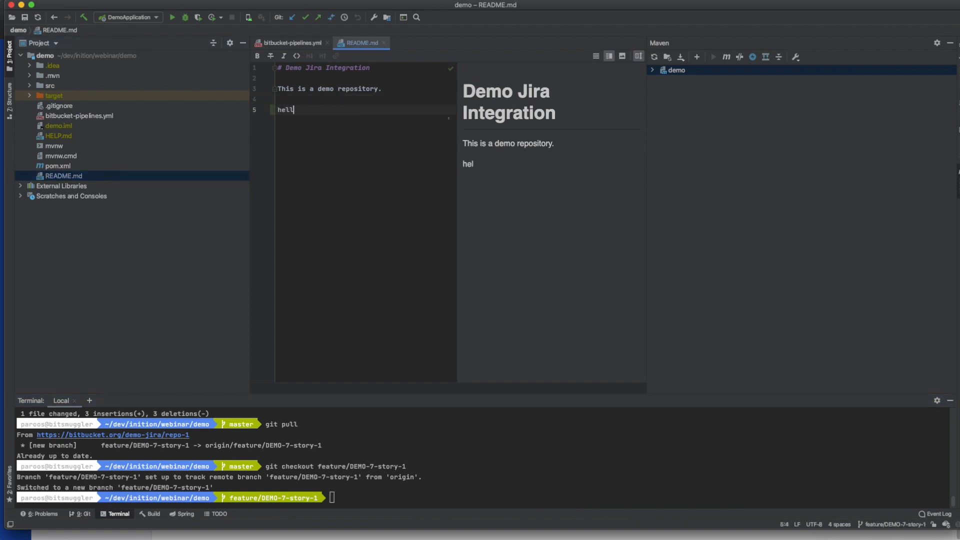
pyautogui.write('o from Demo')
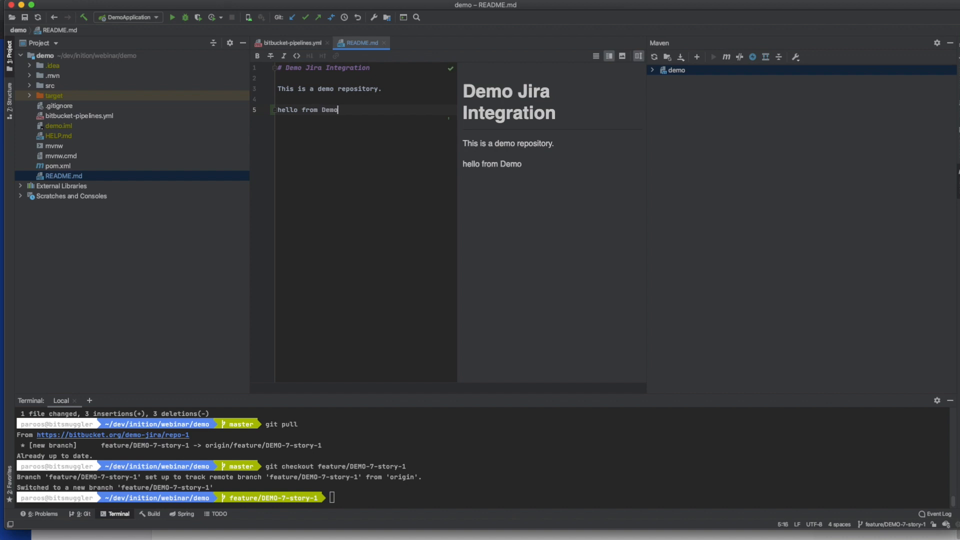
pyautogui.moveTo(370, 210)
pyautogui.write('git st')
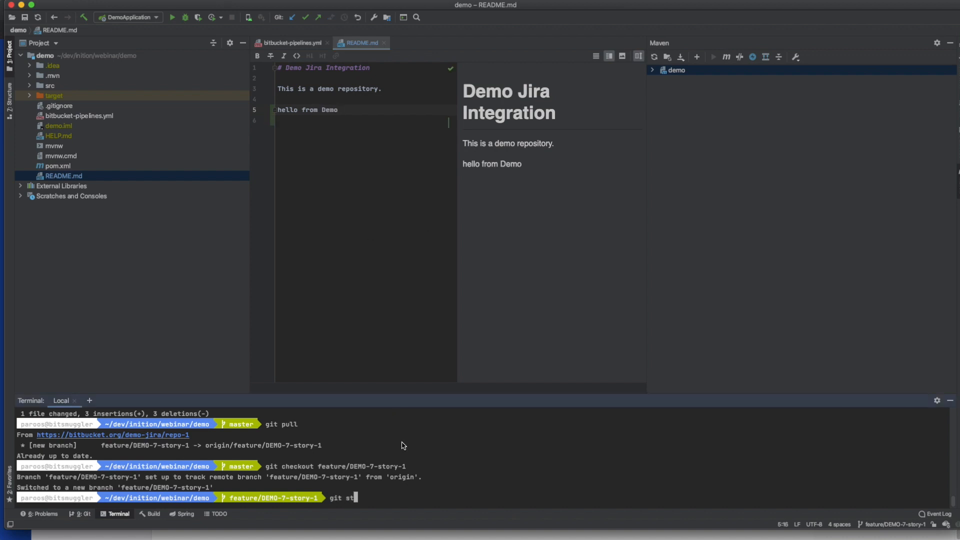
# Run git status, git add . and git commit -m "DEMO-7 Update README.md" in the Terminal
pyautogui.press('Enter')
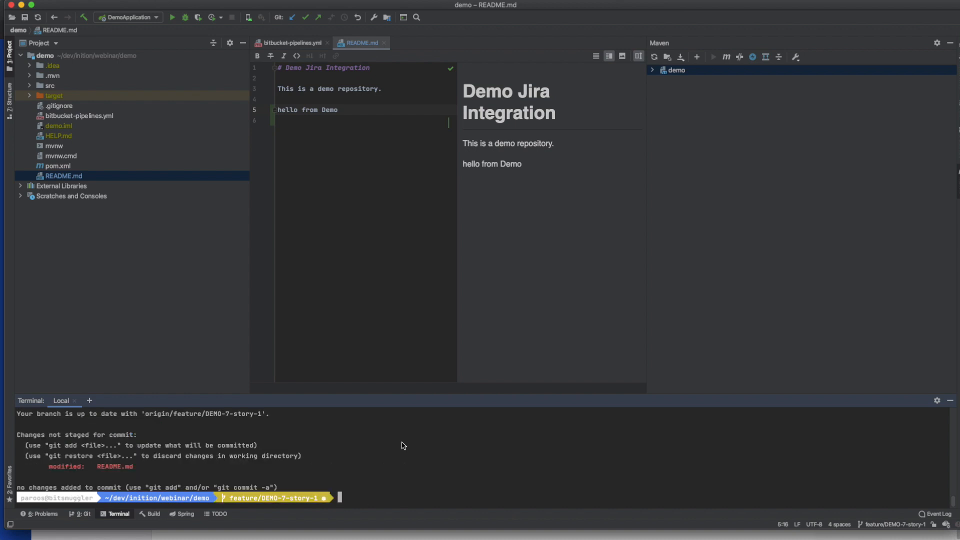
pyautogui.write('git add .')
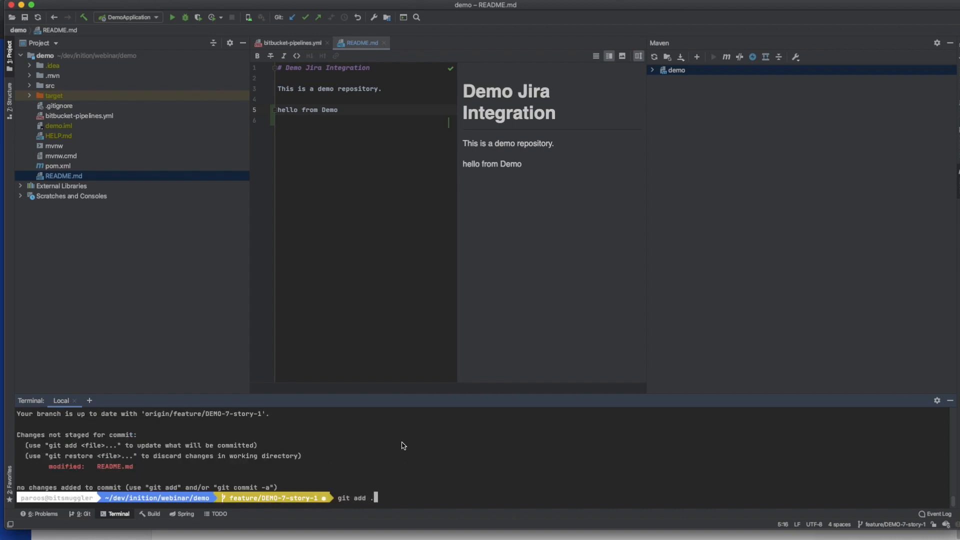
pyautogui.write('git commit')
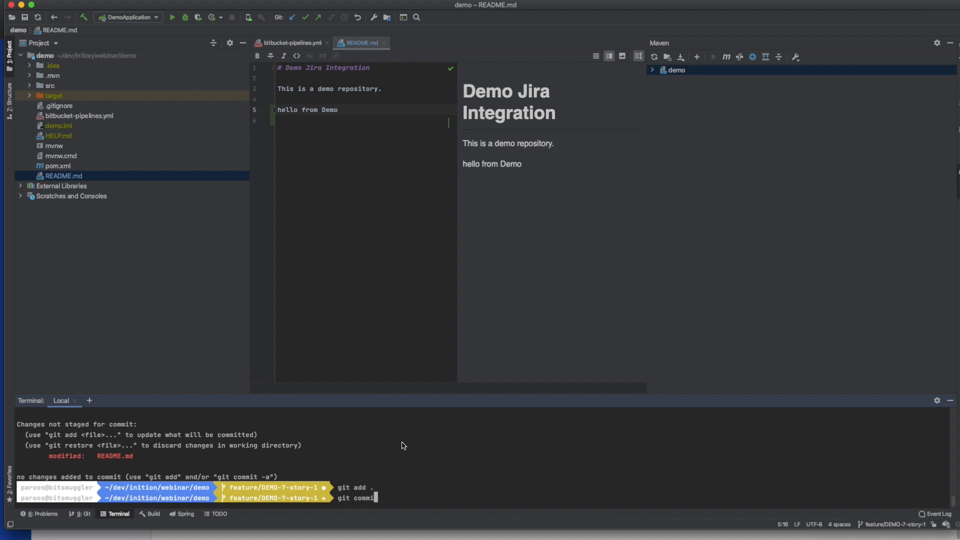
pyautogui.write('-m "DEMO-7')
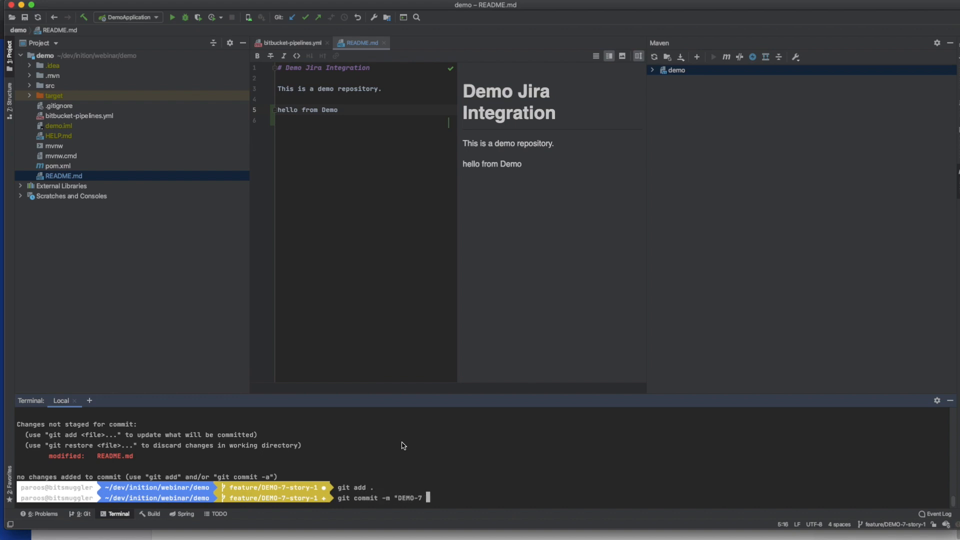
pyautogui.write('Update READM')
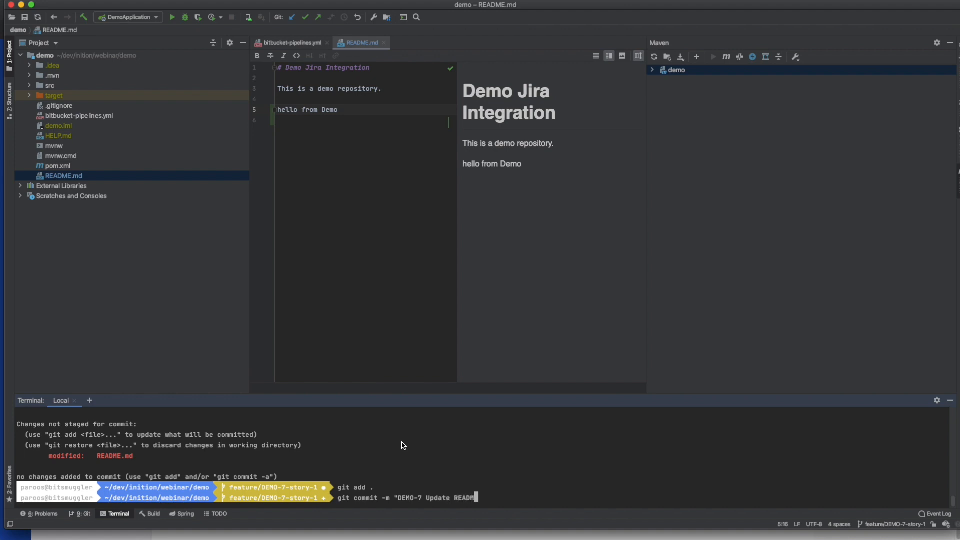
pyautogui.write('E.md"')
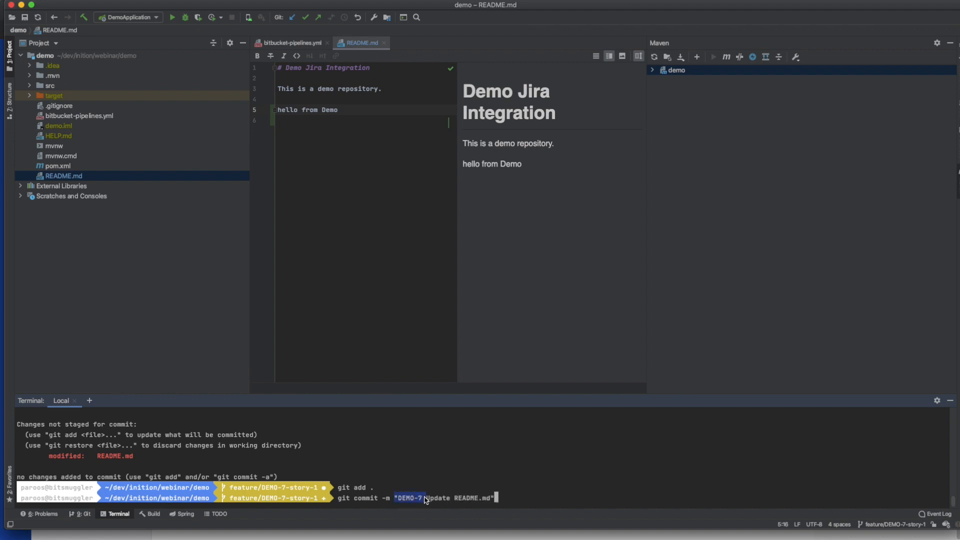
pyautogui.moveTo(516, 498)
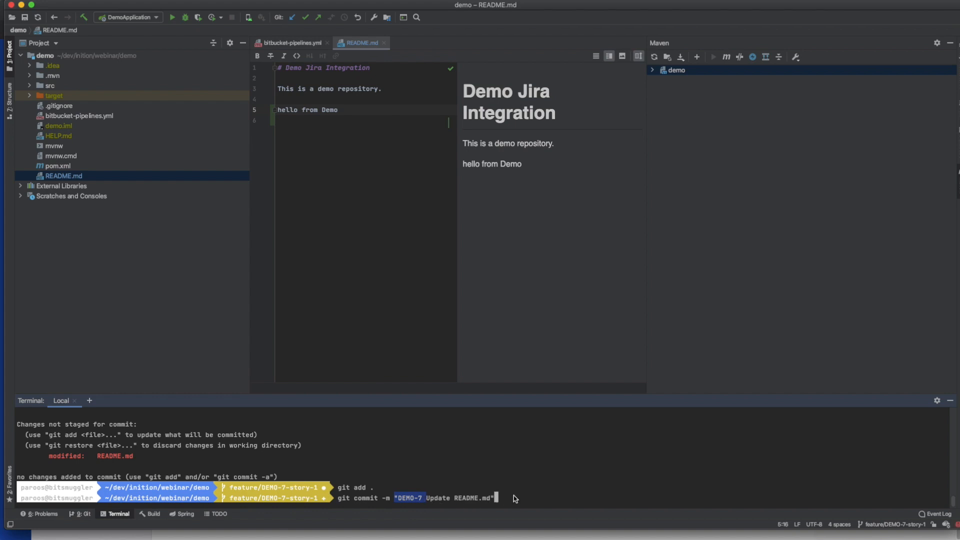
pyautogui.press('Enter')
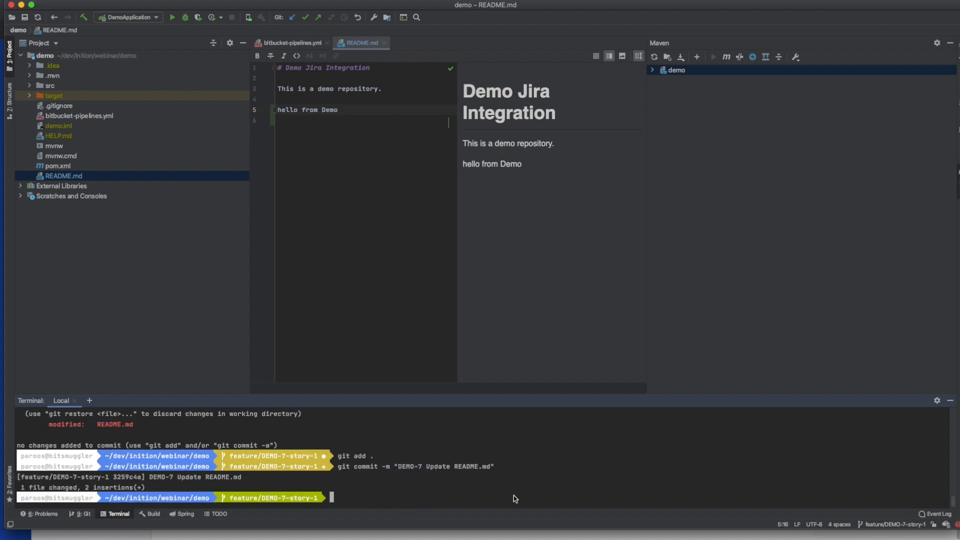
pyautogui.write('git')
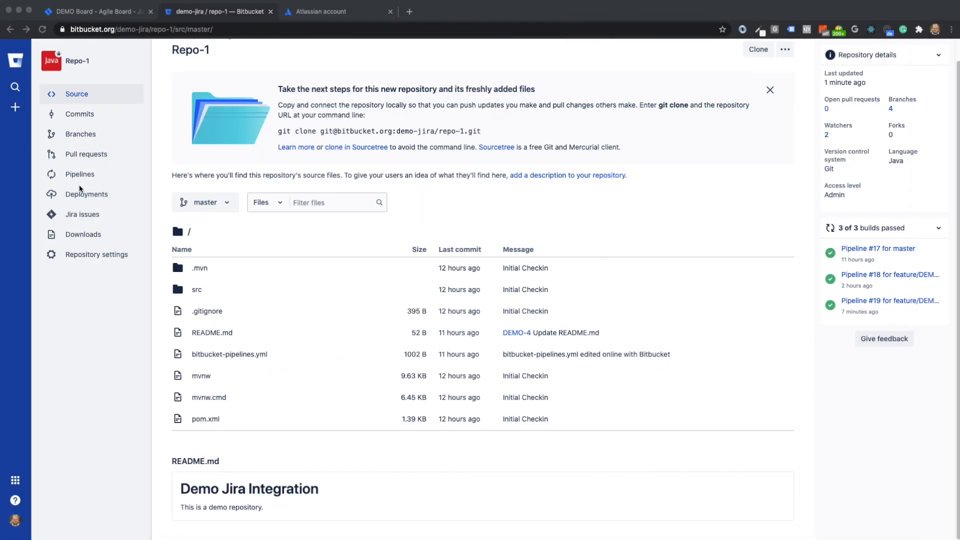
# From the Pipelines list, show running pipeline #21 'DEMO-7 Update README.md'
pyautogui.click(80, 174)
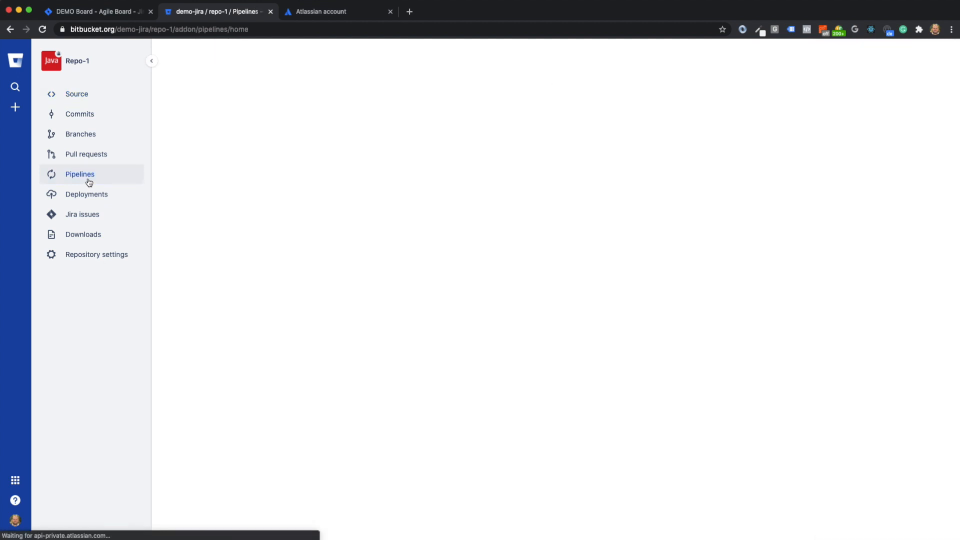
pyautogui.click(80, 174)
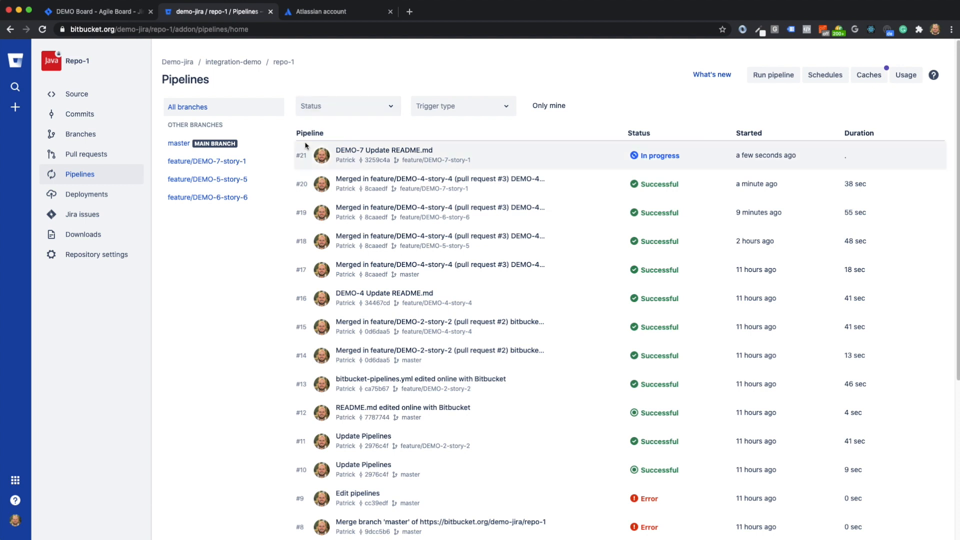
pyautogui.moveTo(628, 160)
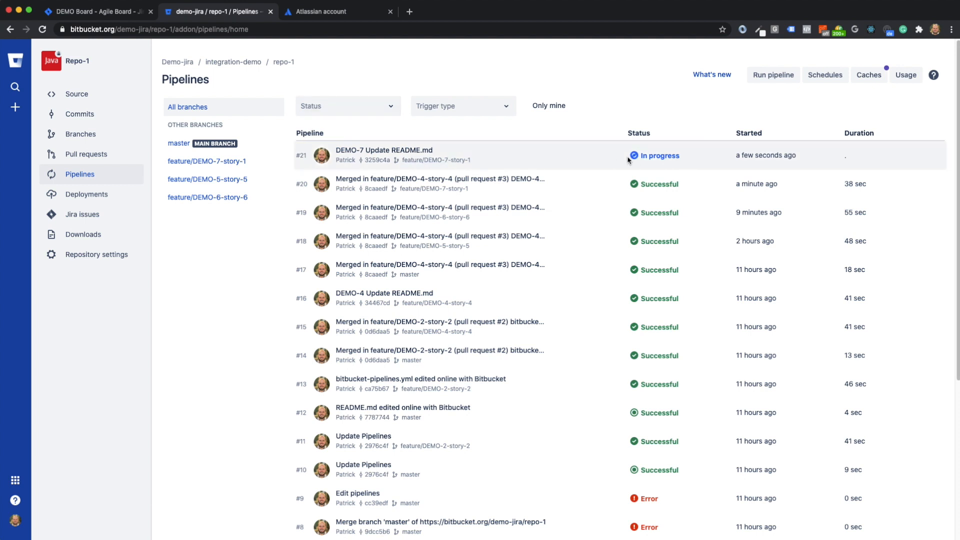
pyautogui.click(384, 150)
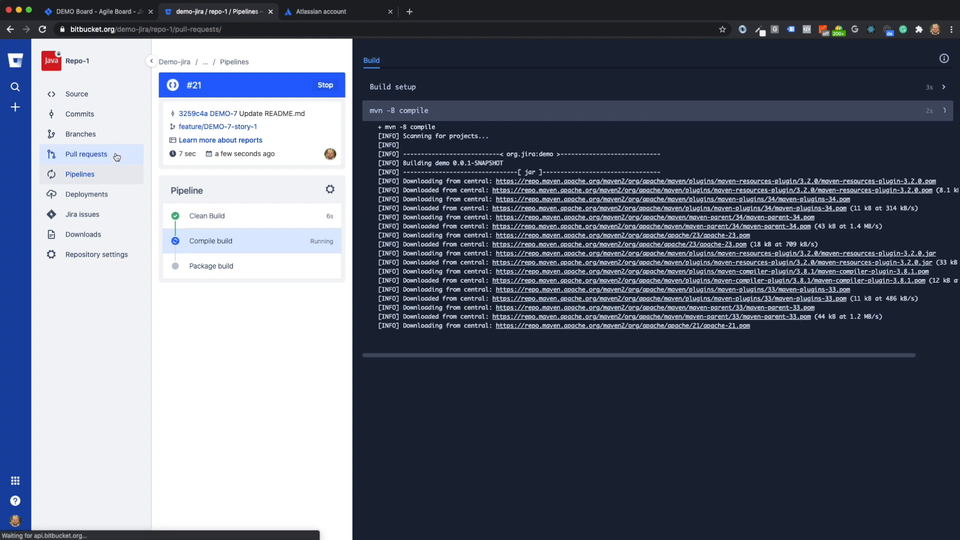
# Create pull request 'DEMO-7 Update README.md' into master, closing feature/DEMO-7-story-1 after merge
pyautogui.click(86, 154)
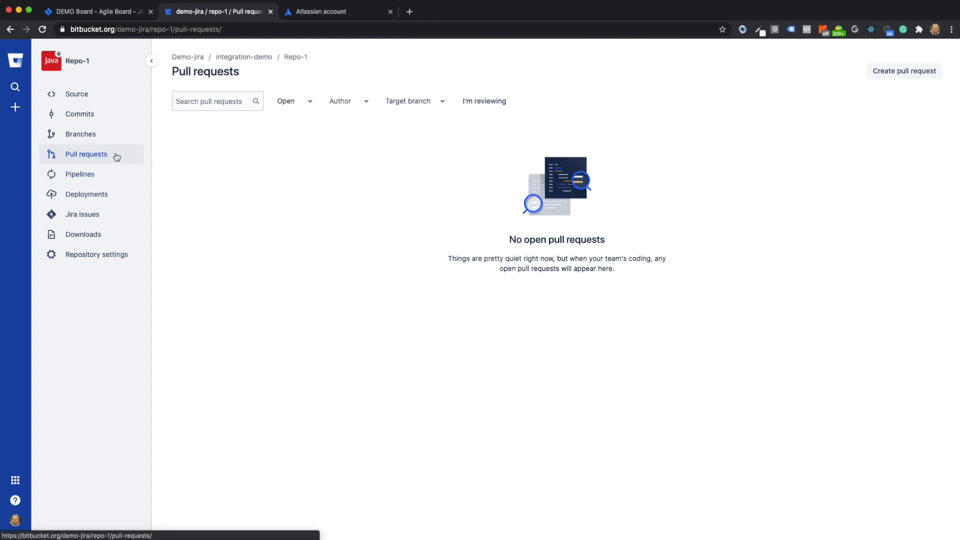
pyautogui.click(904, 70)
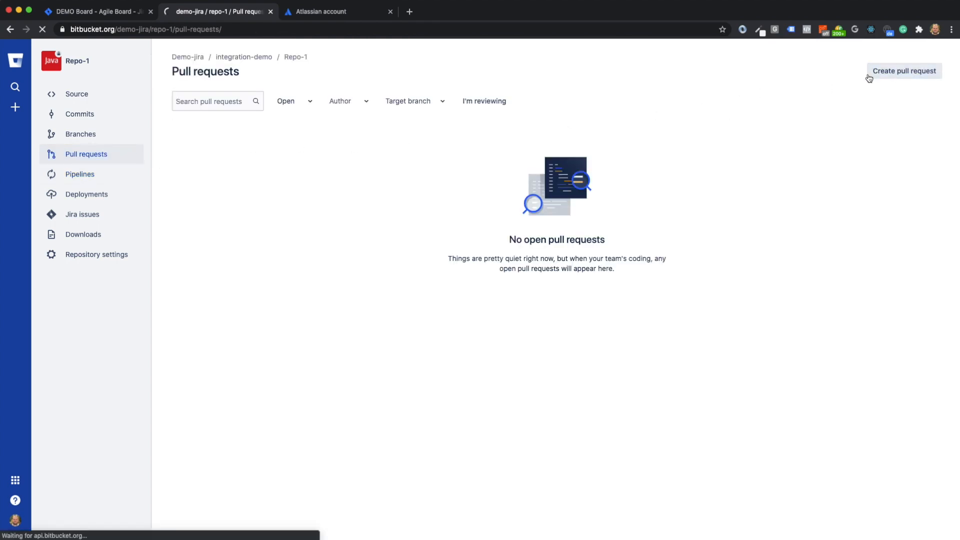
pyautogui.click(904, 70)
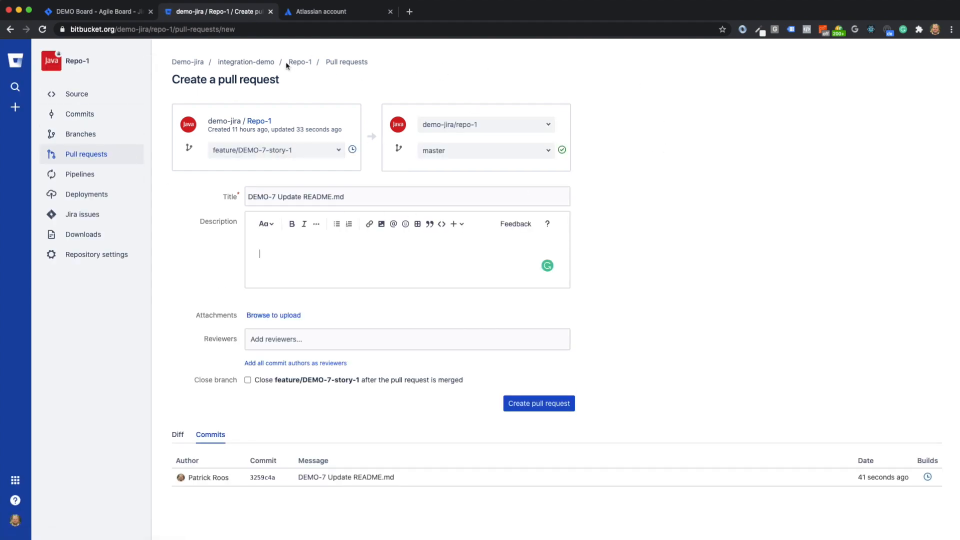
pyautogui.moveTo(322, 403)
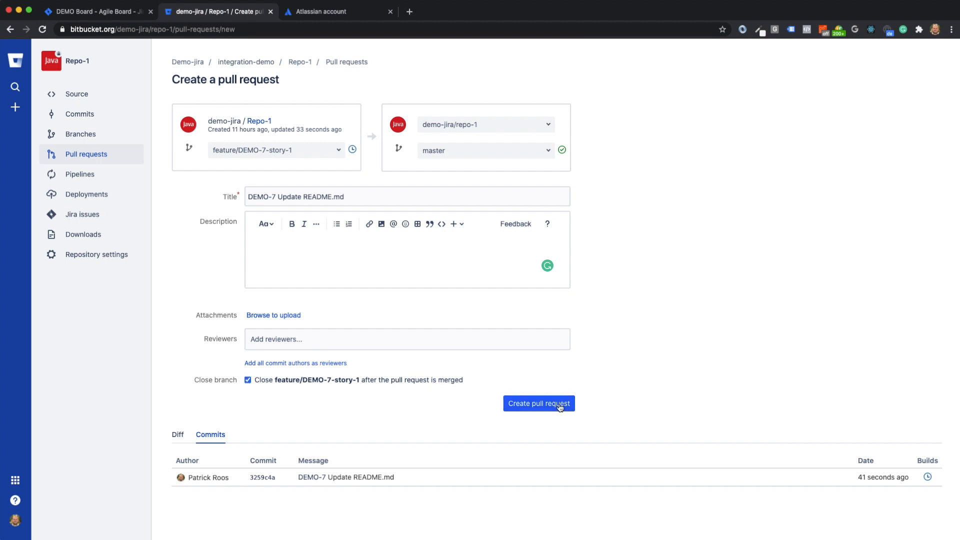
pyautogui.click(539, 403)
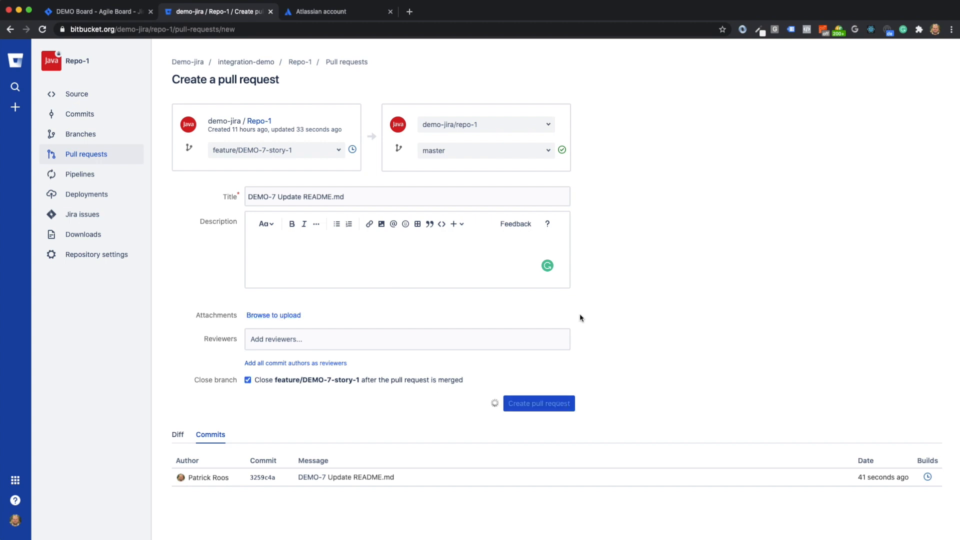
pyautogui.click(539, 403)
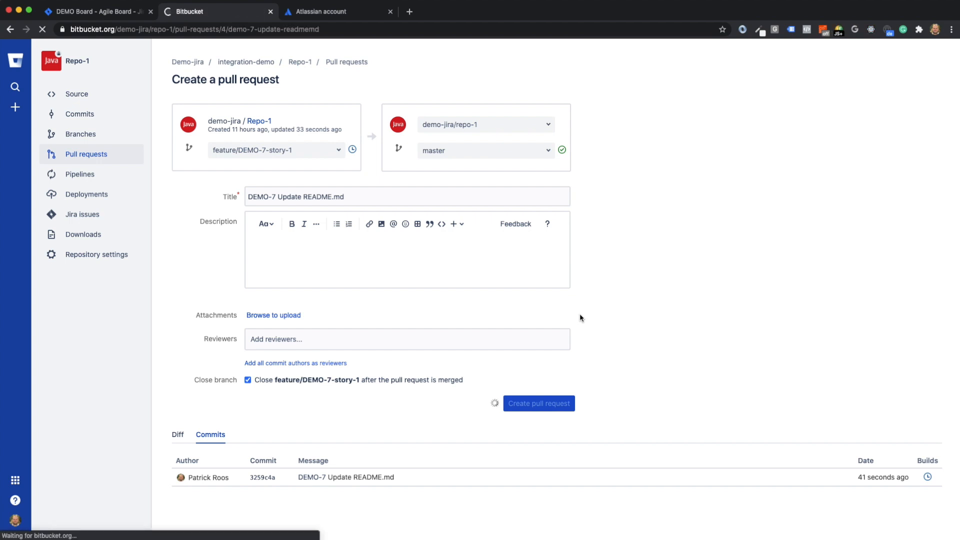
pyautogui.click(539, 403)
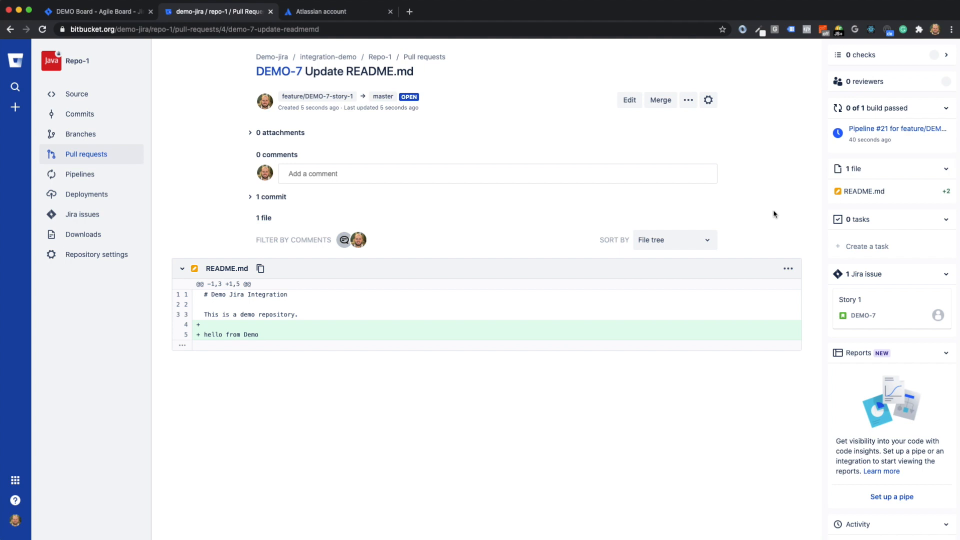
pyautogui.moveTo(915, 134)
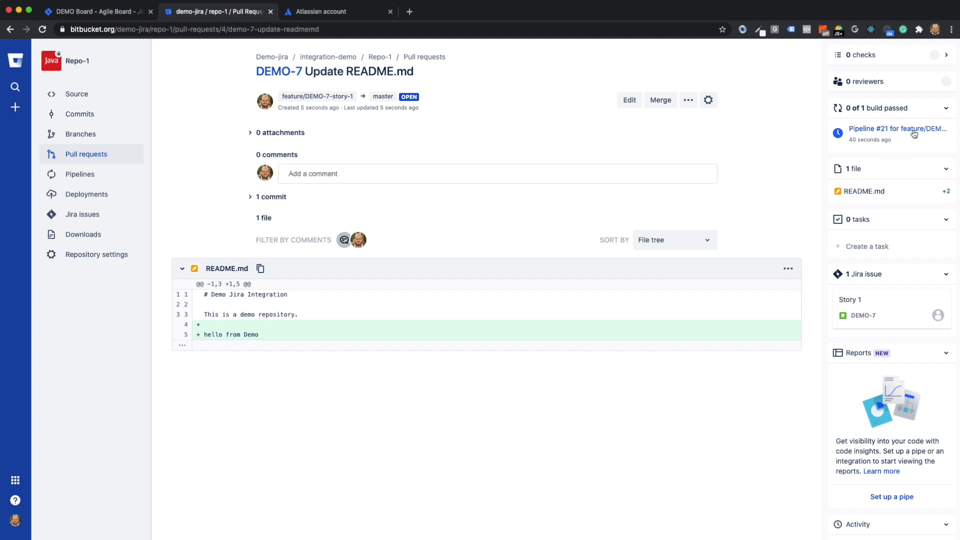
pyautogui.moveTo(794, 121)
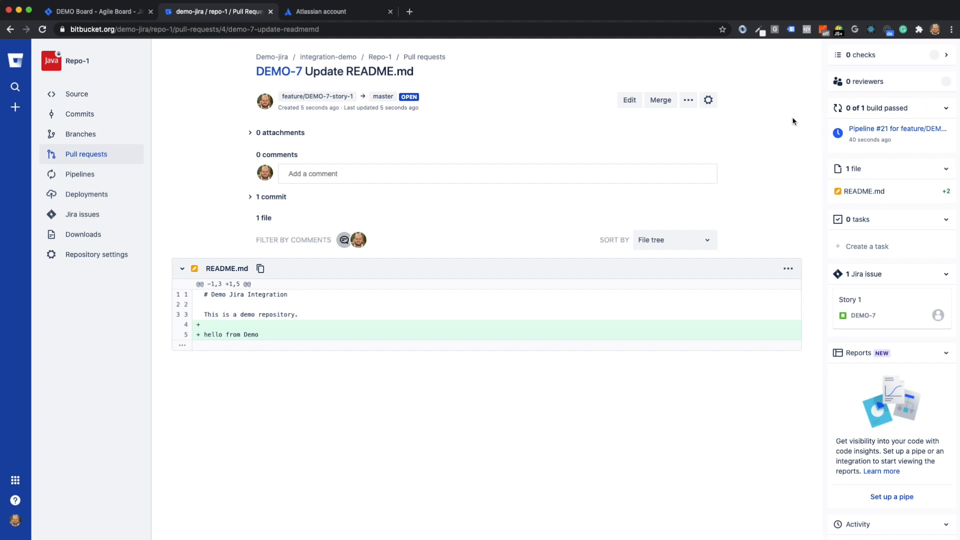
pyautogui.moveTo(264, 314)
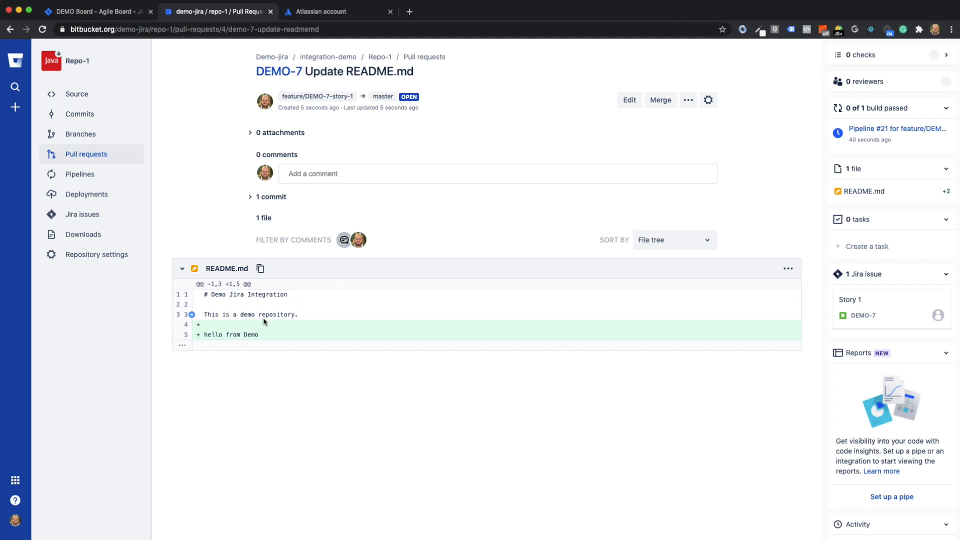
pyautogui.moveTo(648, 144)
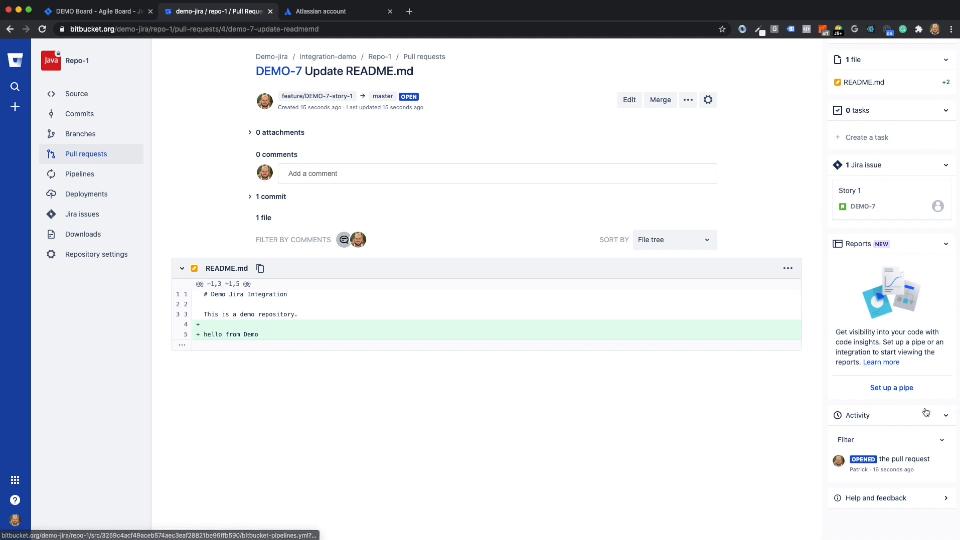
pyautogui.moveTo(842, 261)
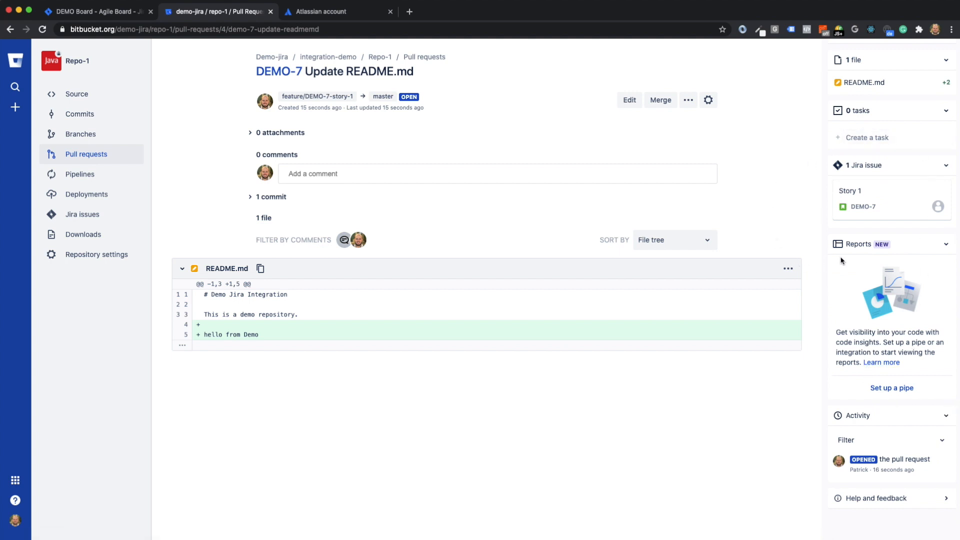
pyautogui.moveTo(814, 204)
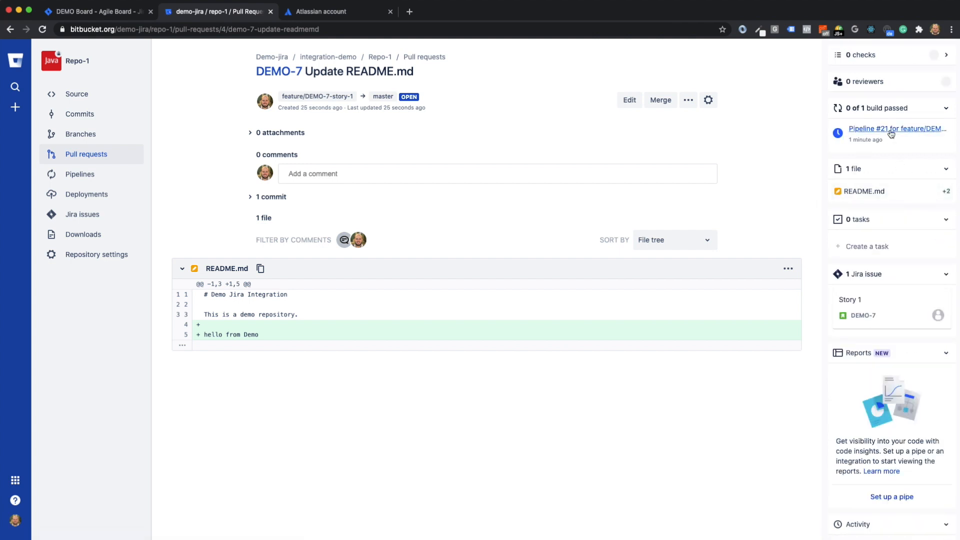
pyautogui.moveTo(890, 132)
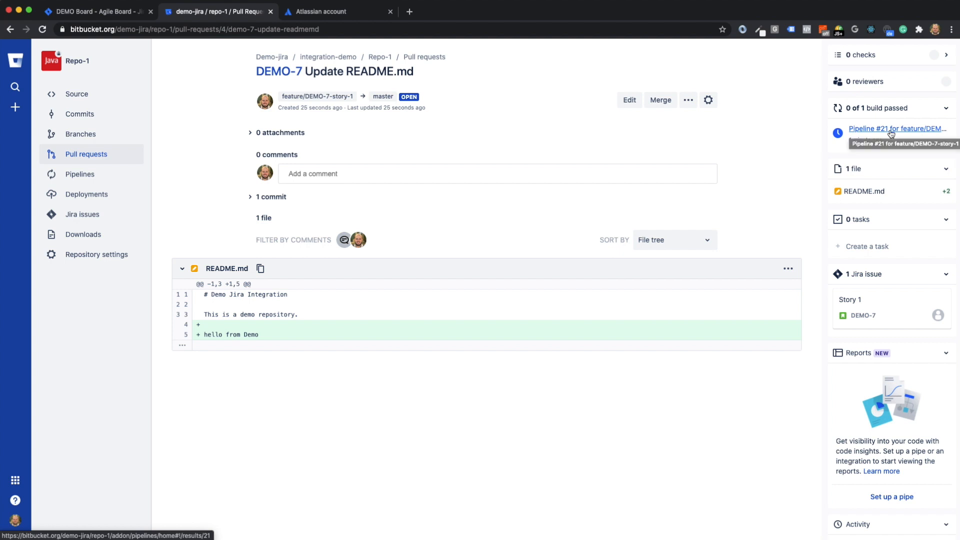
# From the pull request sidebar, launch 'Pipeline #21 for feature/DEMO-7-story-1' in a new tab
pyautogui.click(890, 128)
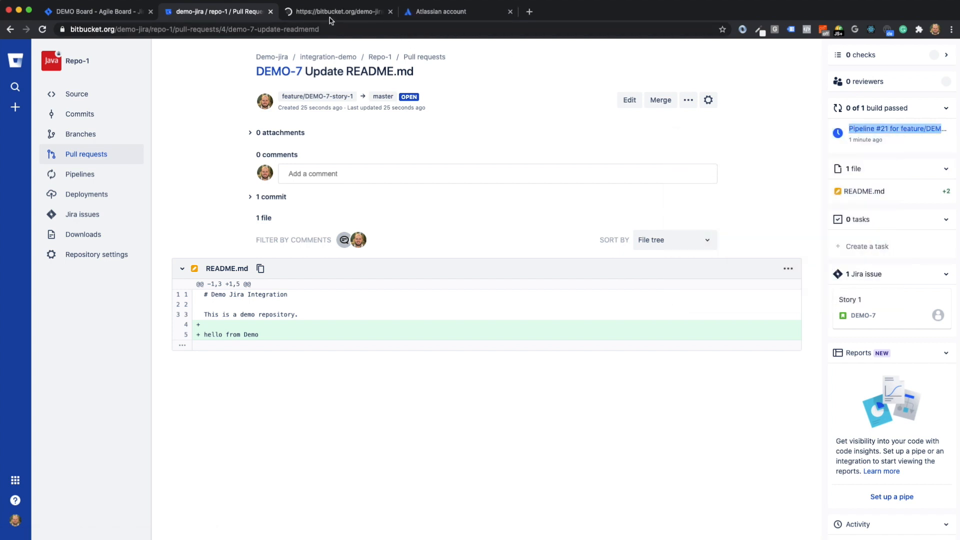
# Check pipeline #21 passed all three builds, then return to the DEMO-7 pull request tab
pyautogui.click(898, 128)
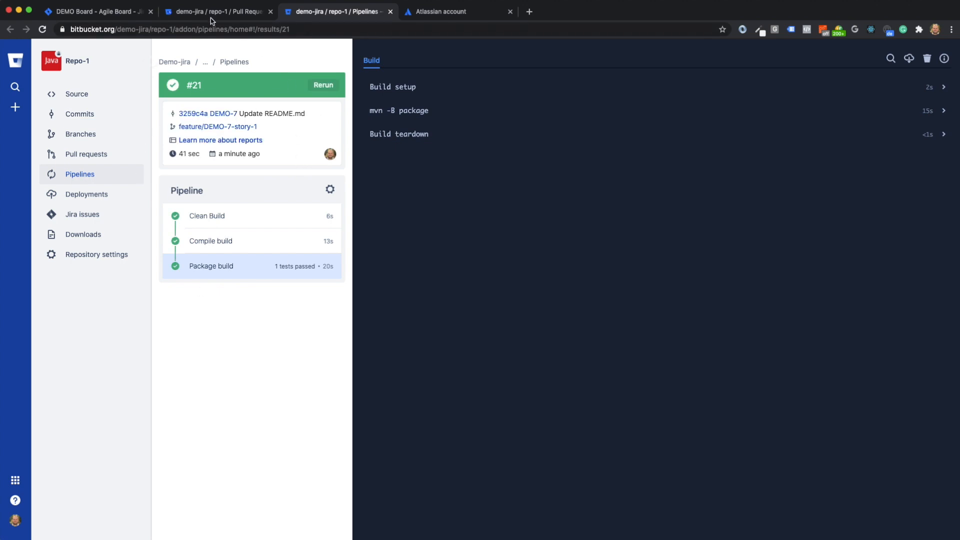
pyautogui.click(217, 11)
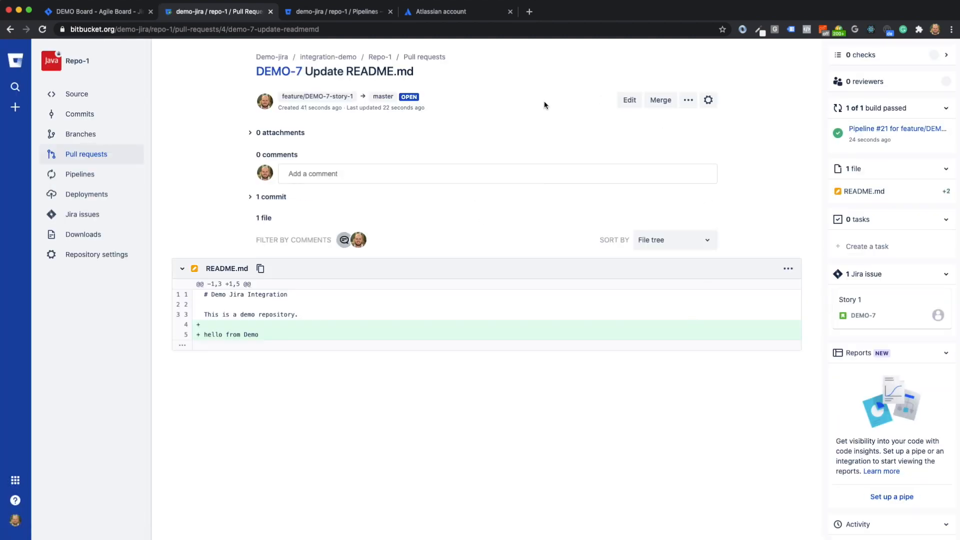
# Merge the DEMO-7 pull request into master with Close source branch kept ticked
pyautogui.click(660, 100)
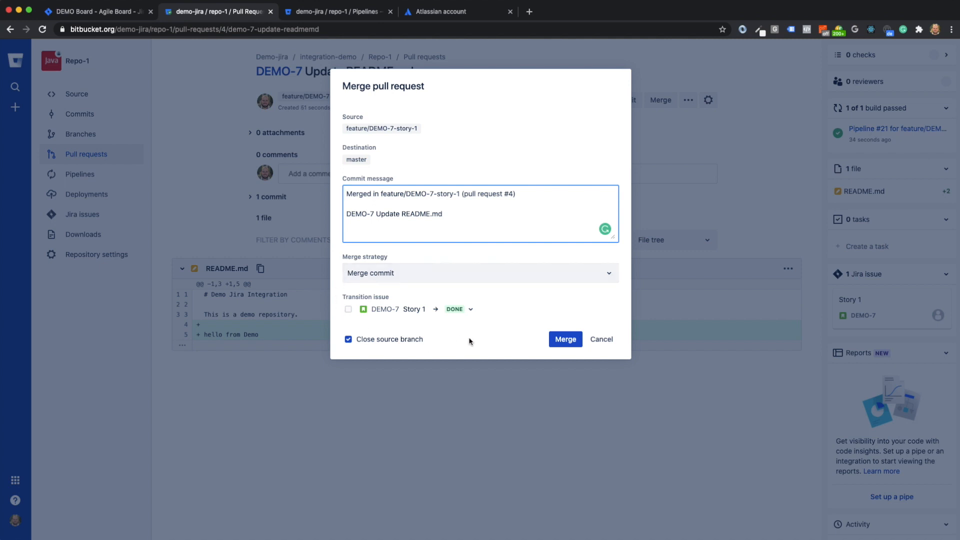
pyautogui.click(565, 339)
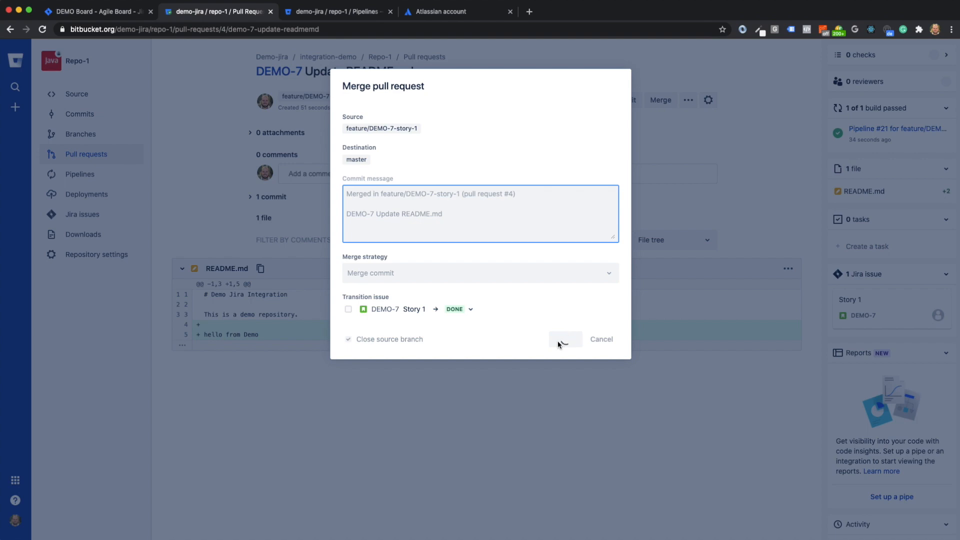
pyautogui.click(565, 340)
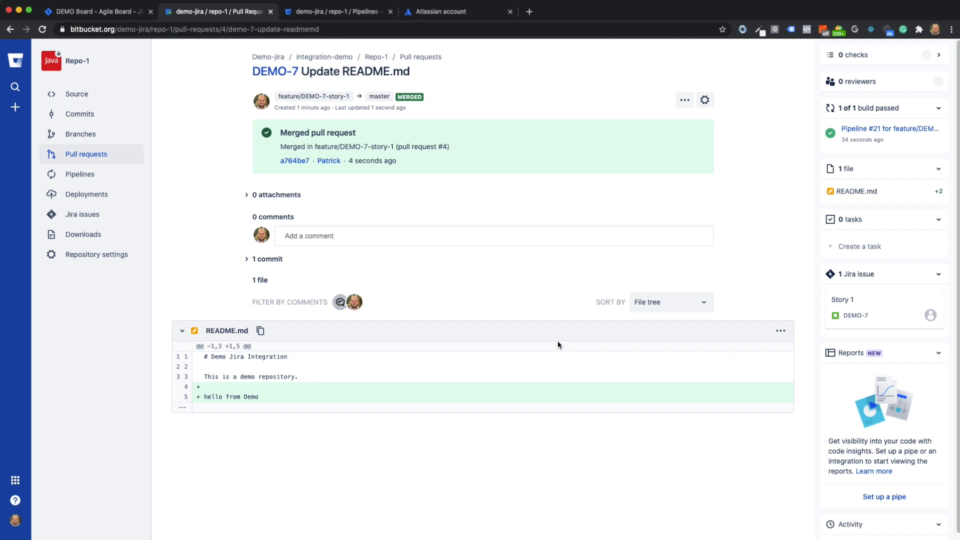
pyautogui.moveTo(500, 262)
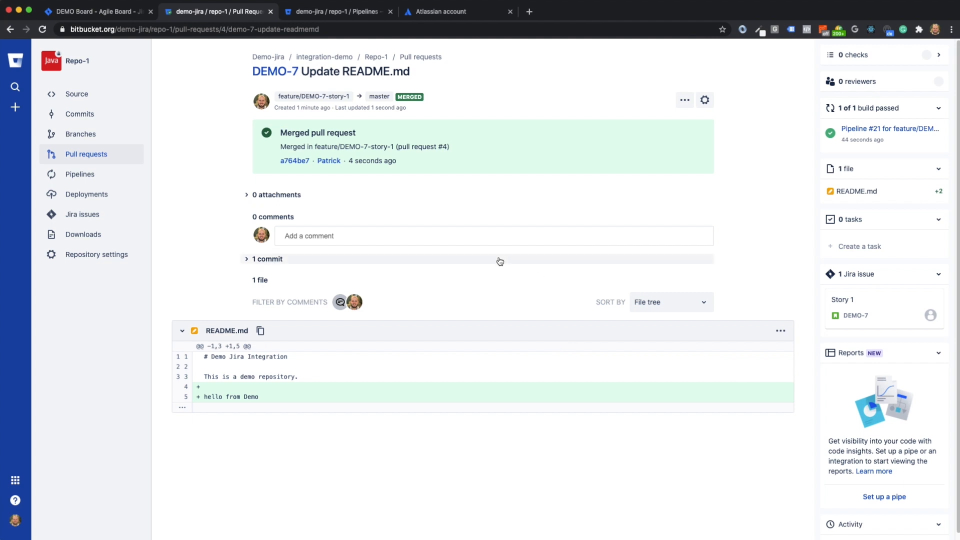
pyautogui.moveTo(105, 109)
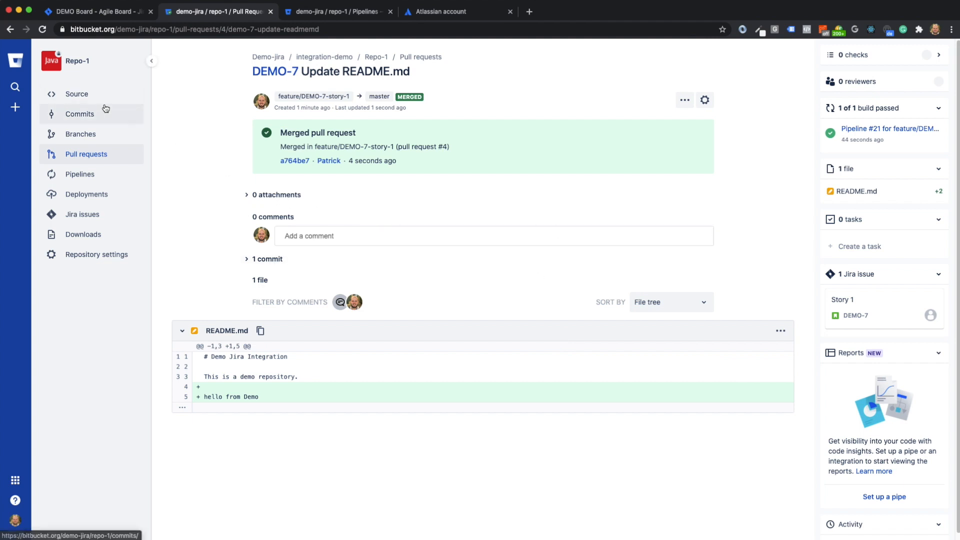
# Show the repository's Pipelines list, now headed by pipeline #22 for the master merge
pyautogui.click(80, 174)
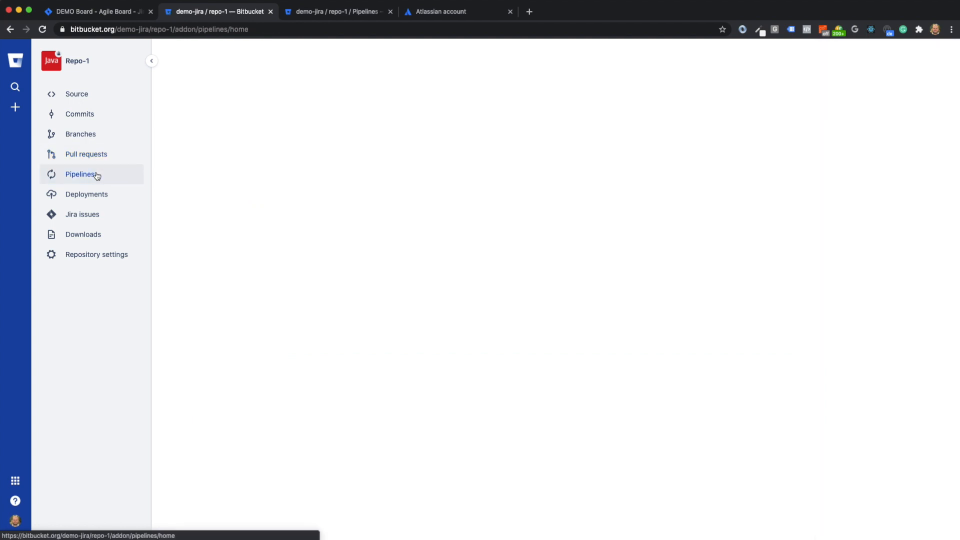
pyautogui.click(80, 174)
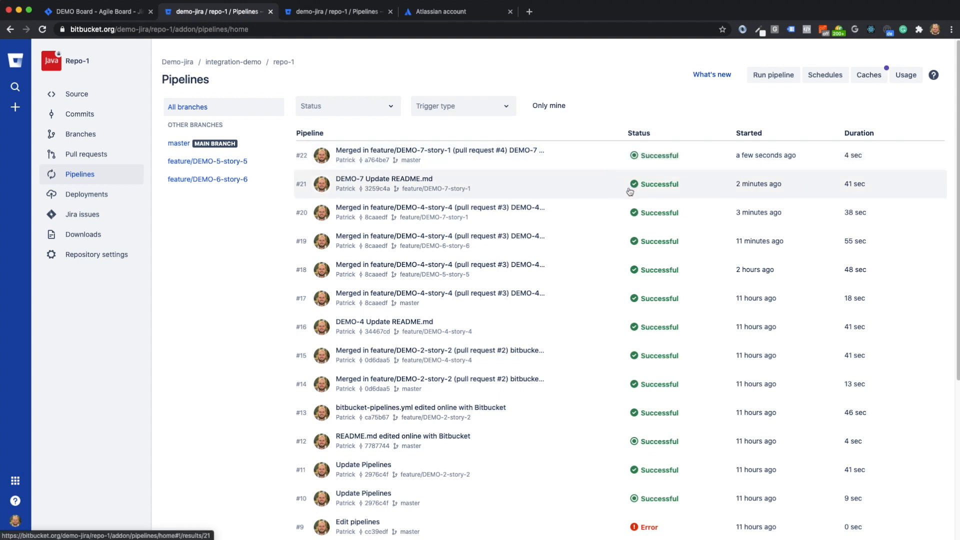
# View pipeline #22's results: Deploy to Test passed, Staging and Production pending
pyautogui.click(438, 150)
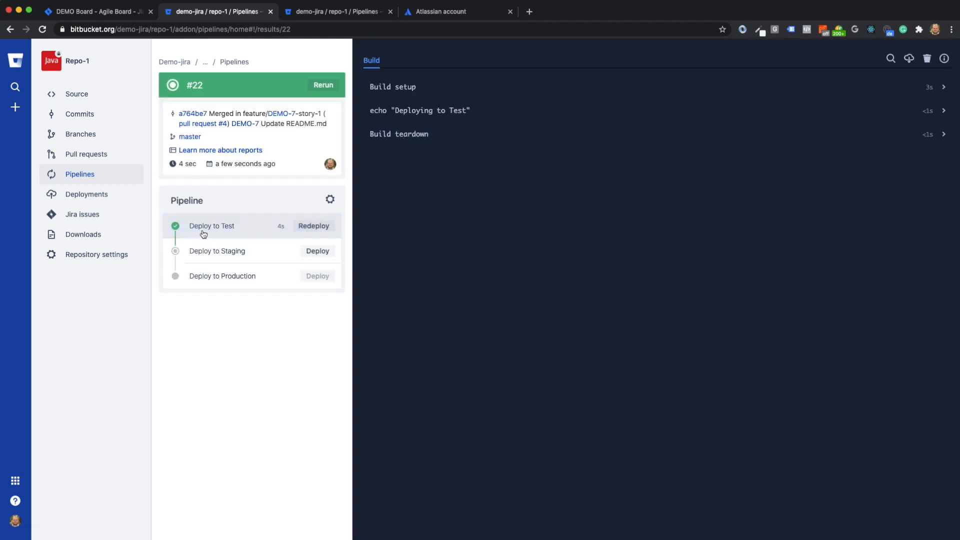
pyautogui.moveTo(236, 230)
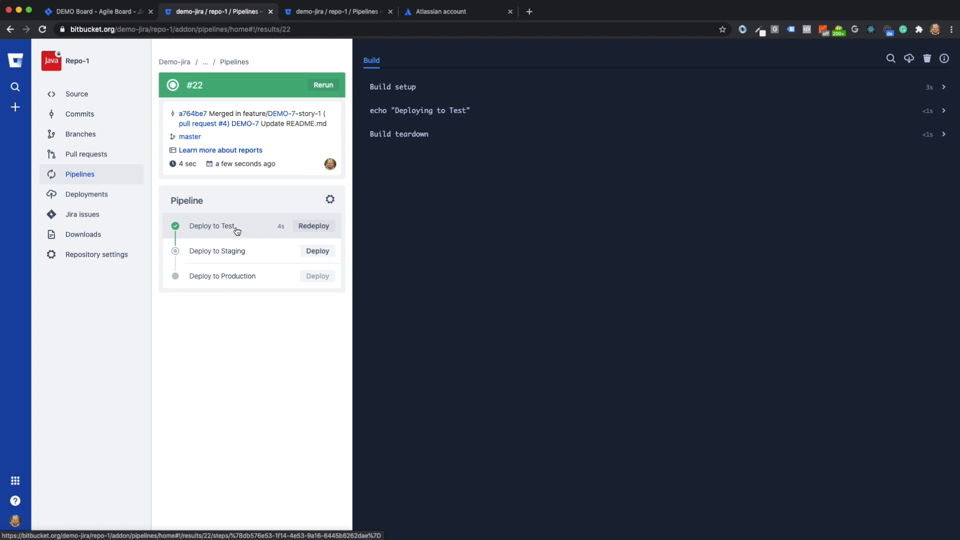
pyautogui.moveTo(273, 234)
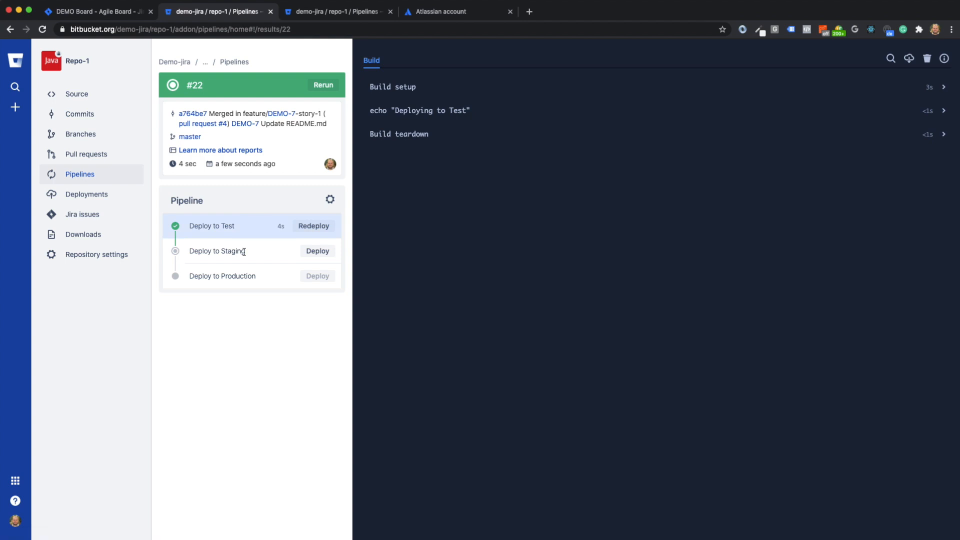
# From Deployments, promote build #22 from the Test card and confirm deploying it to Staging
pyautogui.click(86, 194)
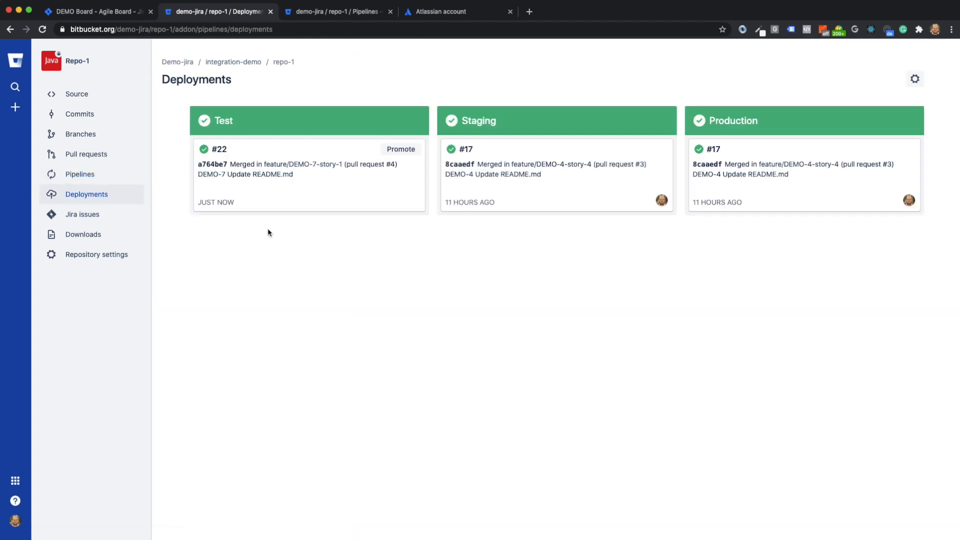
pyautogui.moveTo(274, 227)
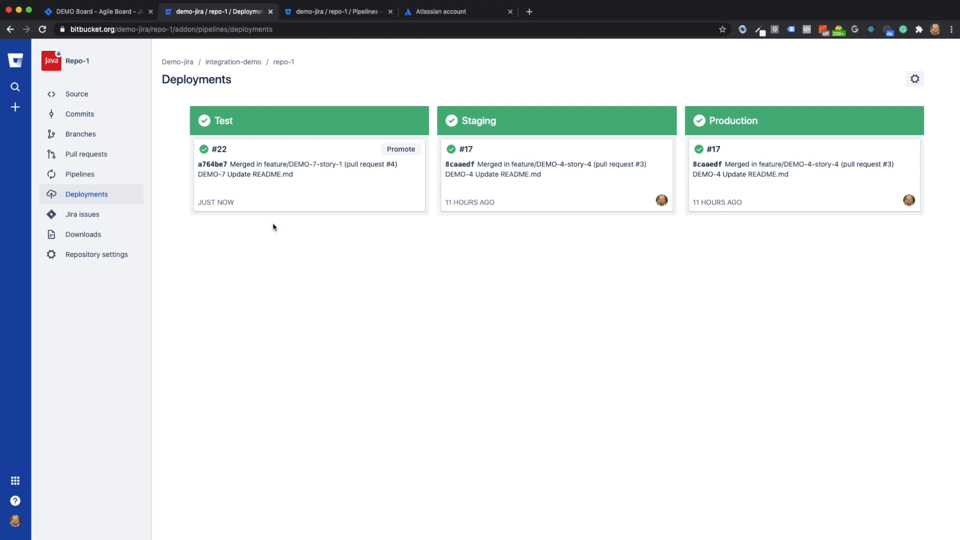
pyautogui.moveTo(314, 184)
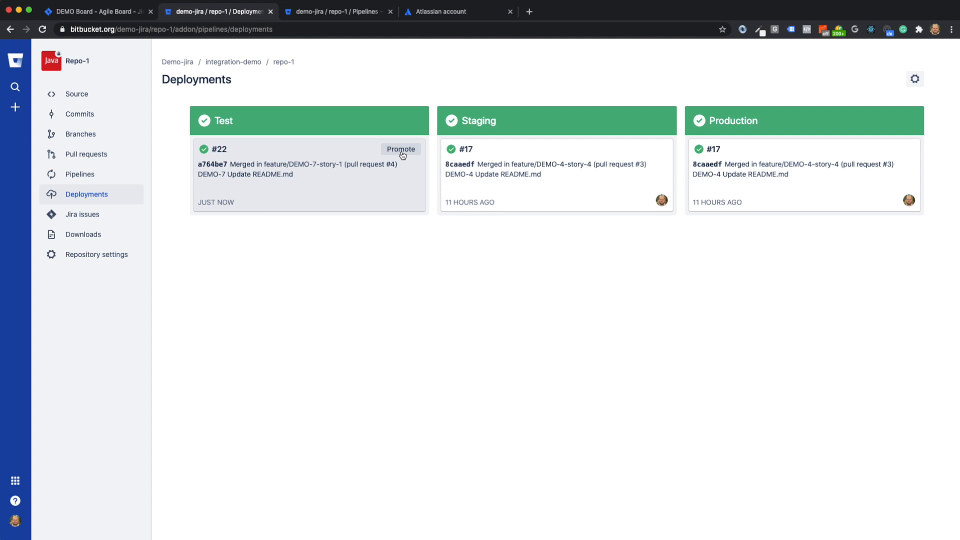
pyautogui.click(400, 149)
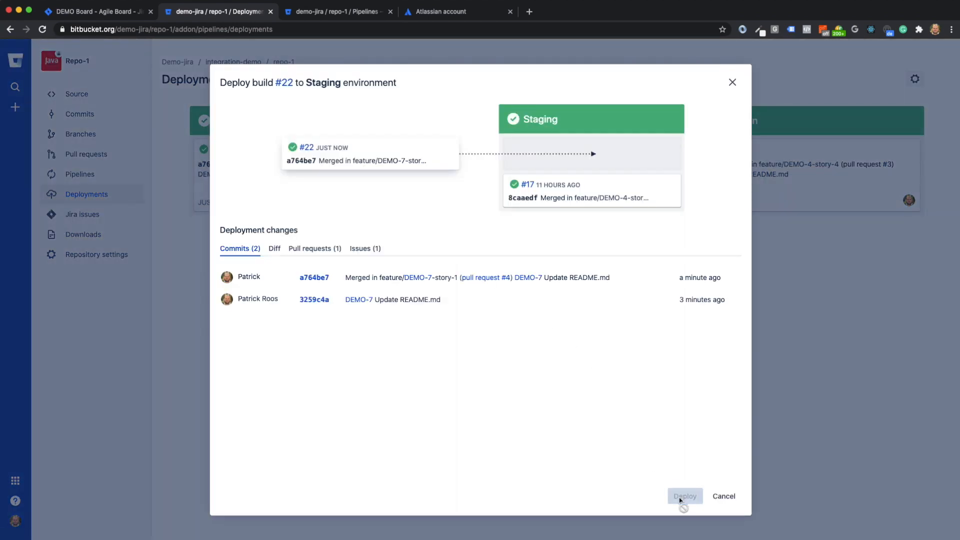
pyautogui.click(685, 496)
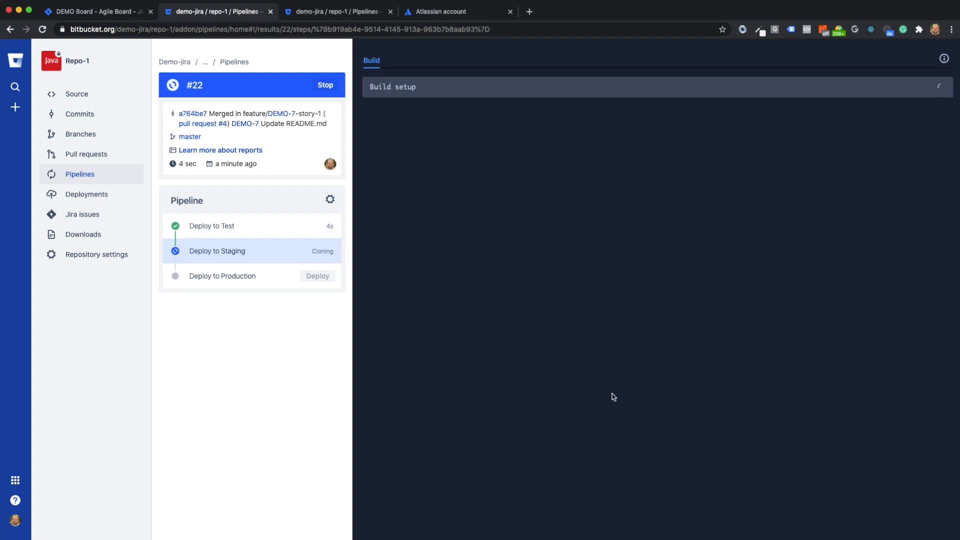
# Watch Staging finish on Deployments, then view build #22's results with Test and Staging passed
pyautogui.click(86, 194)
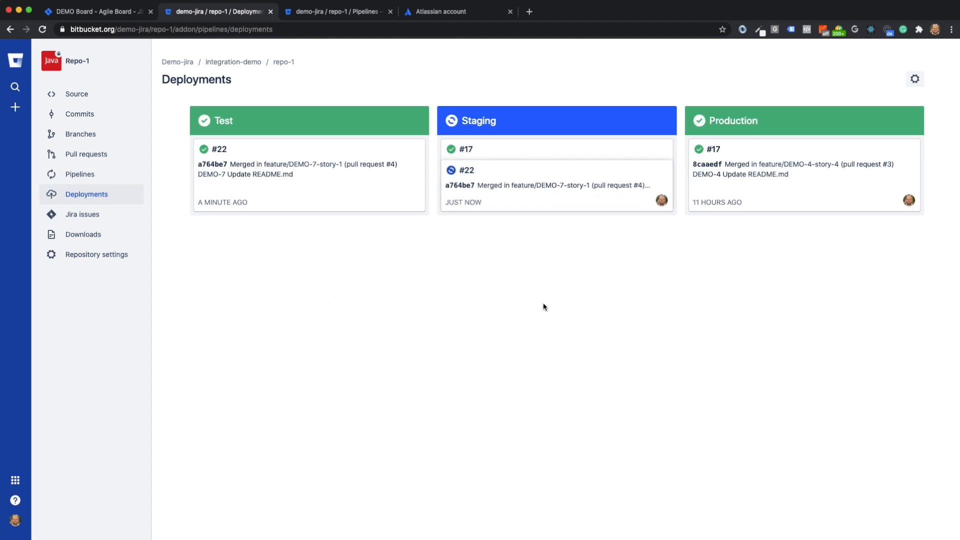
pyautogui.moveTo(652, 300)
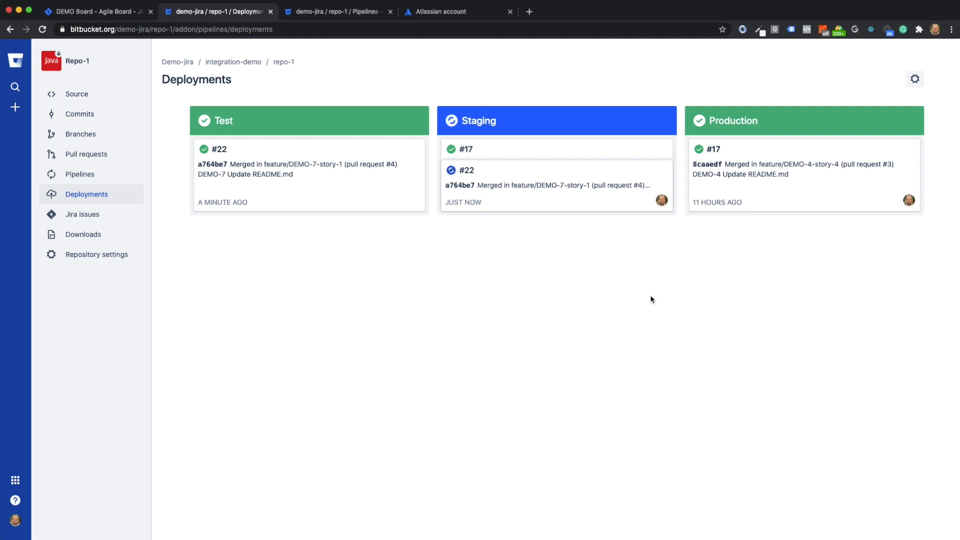
pyautogui.moveTo(80, 175)
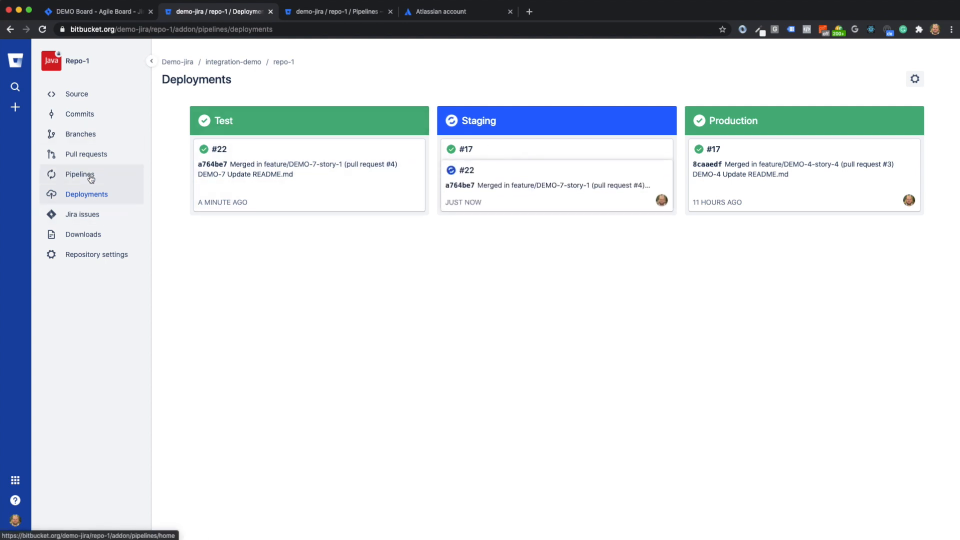
pyautogui.click(80, 174)
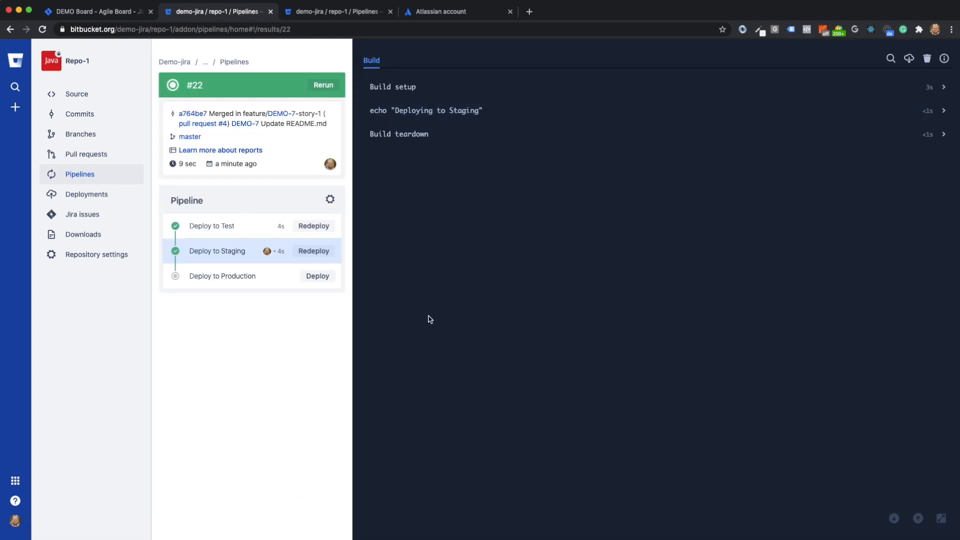
pyautogui.moveTo(126, 14)
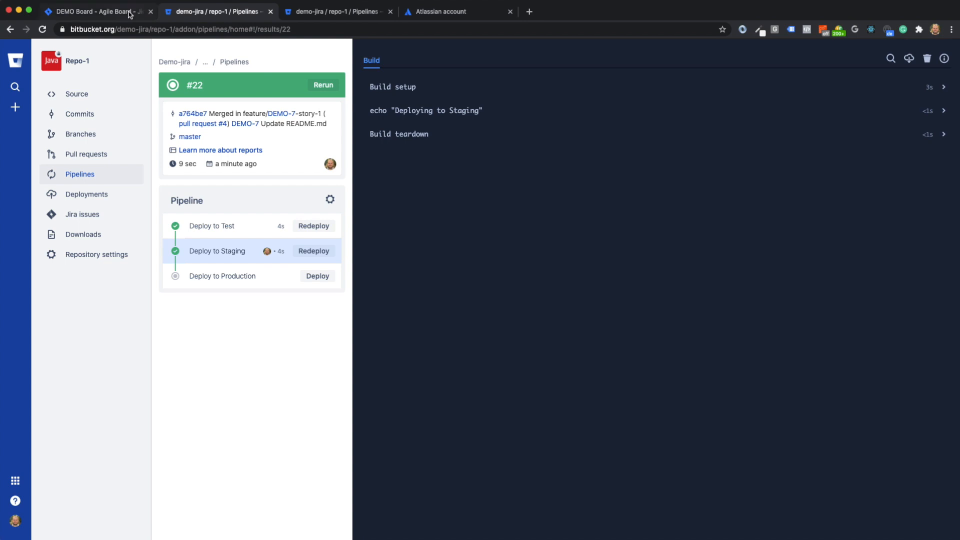
pyautogui.moveTo(126, 23)
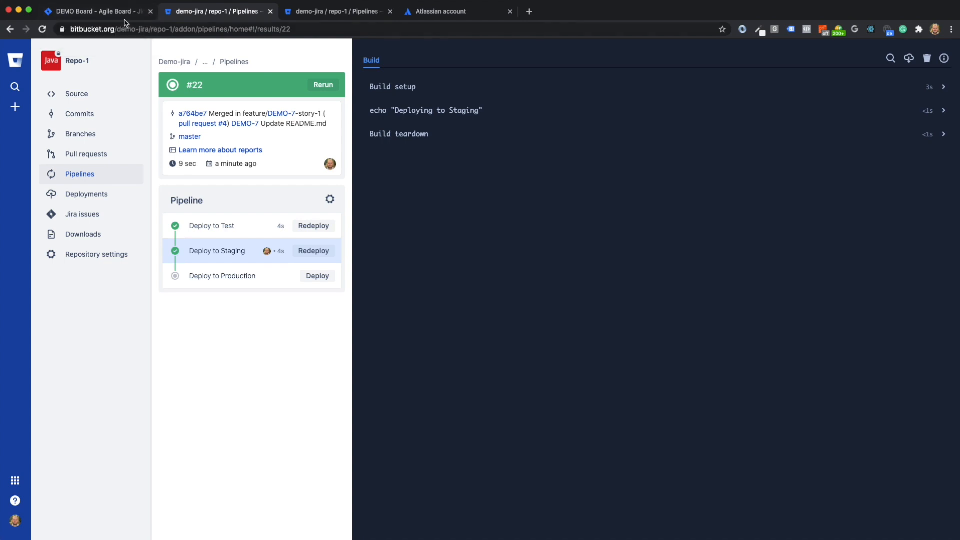
# Review DEMO-7's branches, commits, pull requests, builds and Test/Staging deployments in Jira, then return to Bitbucket
pyautogui.click(100, 11)
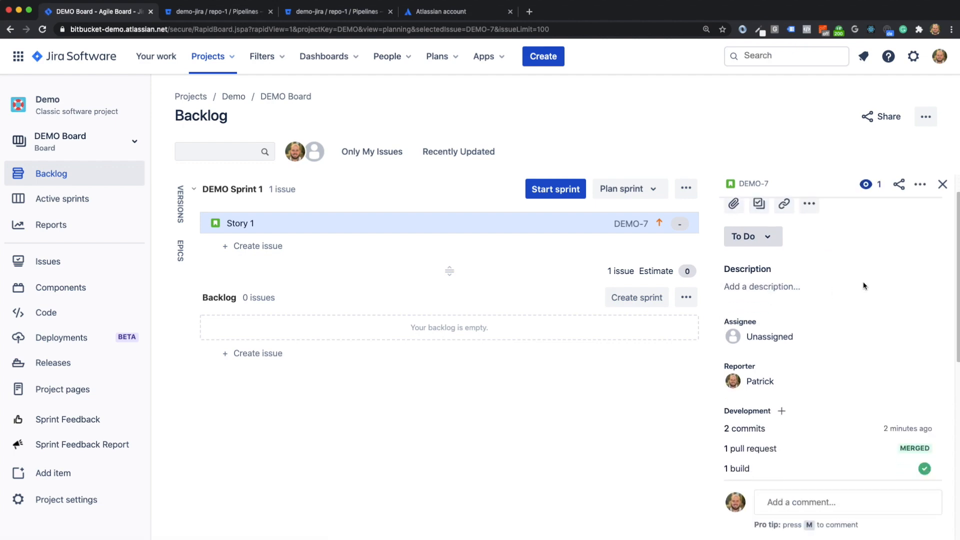
pyautogui.click(750, 448)
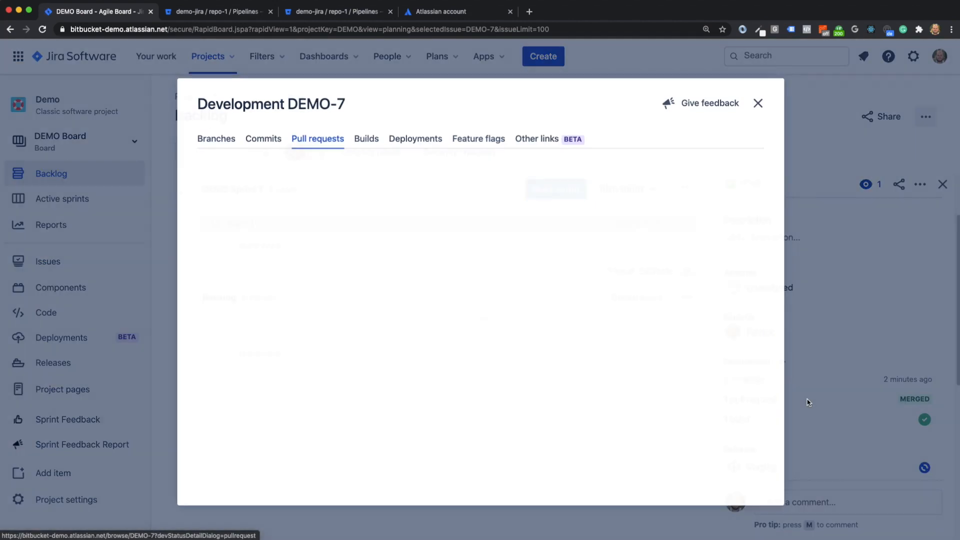
pyautogui.click(216, 138)
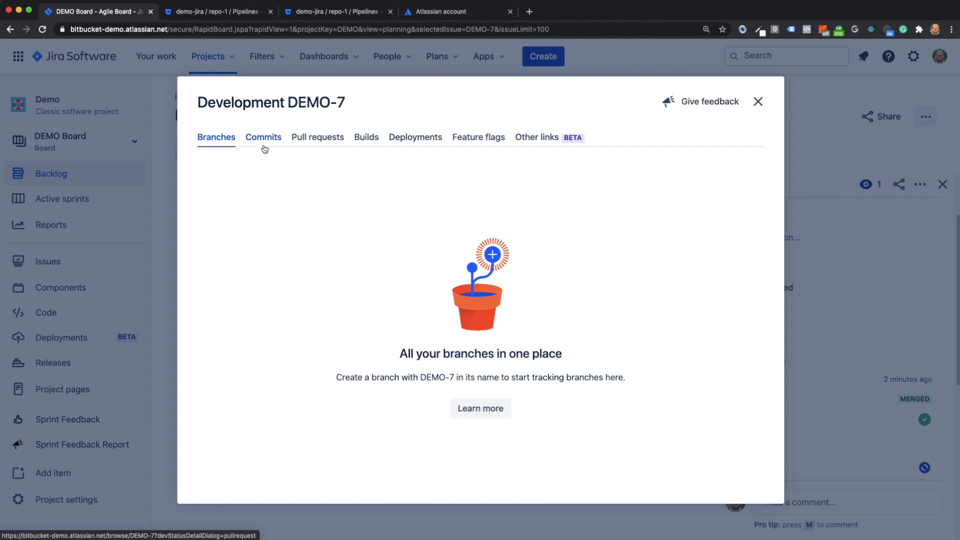
pyautogui.click(264, 137)
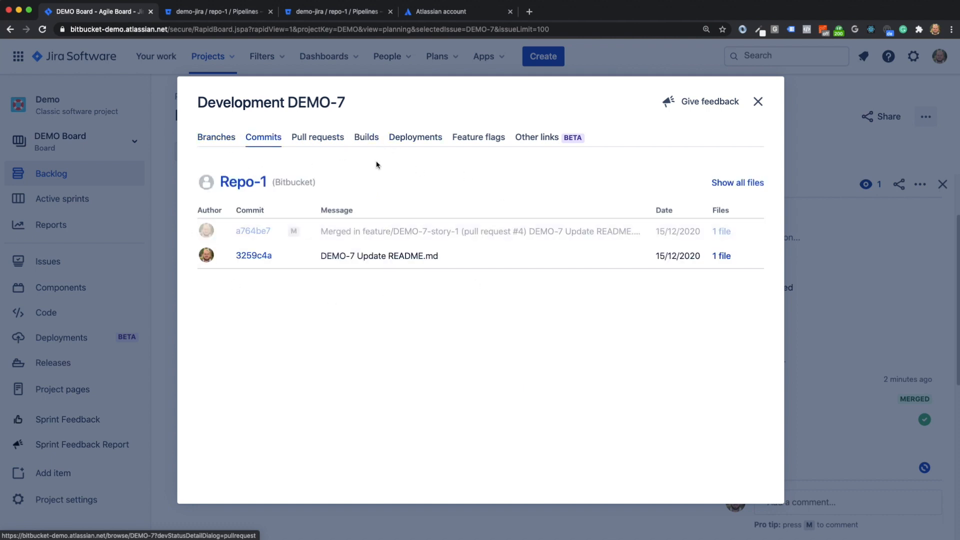
pyautogui.click(318, 137)
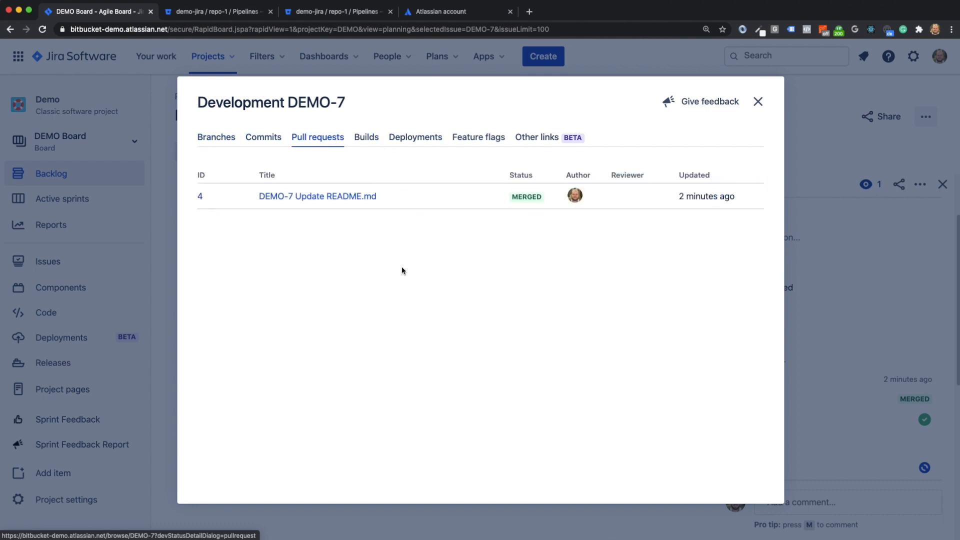
pyautogui.click(366, 137)
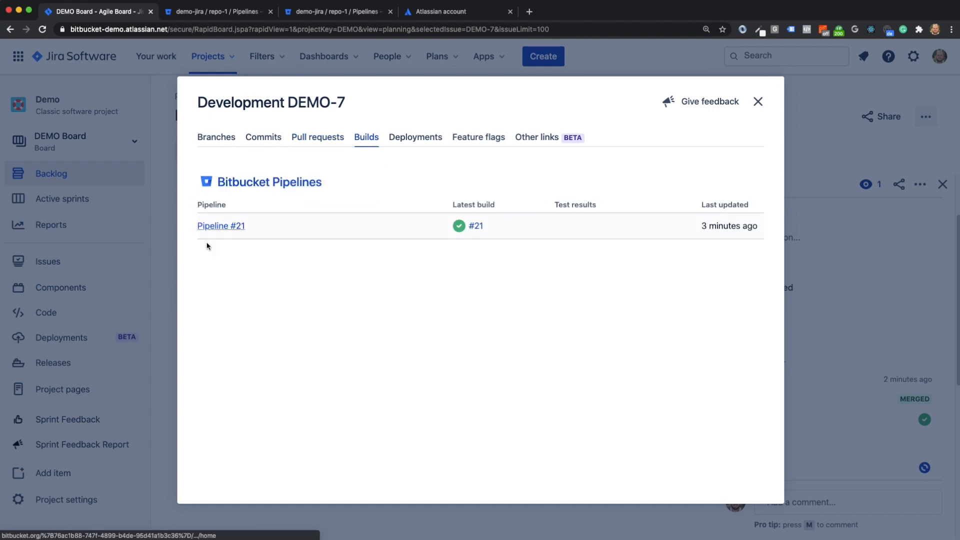
pyautogui.click(416, 137)
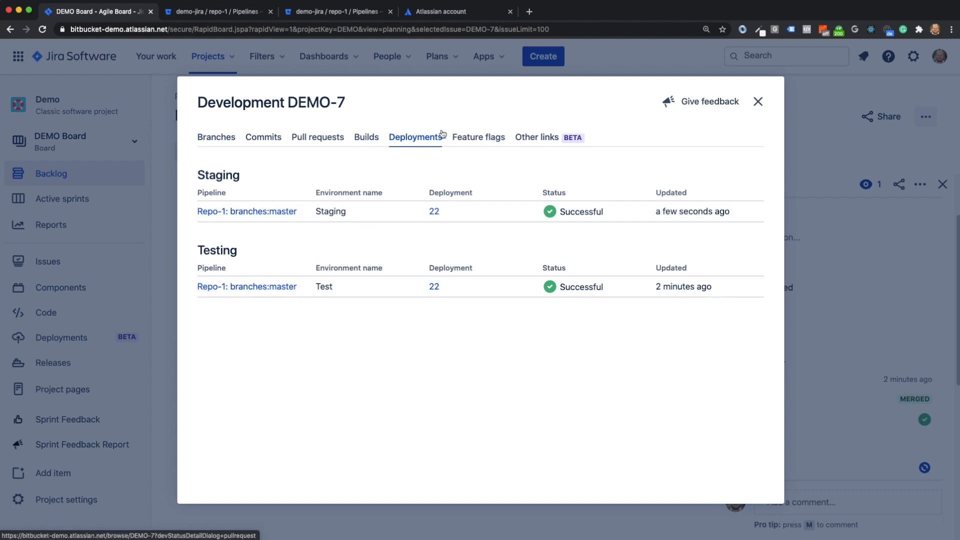
pyautogui.click(216, 11)
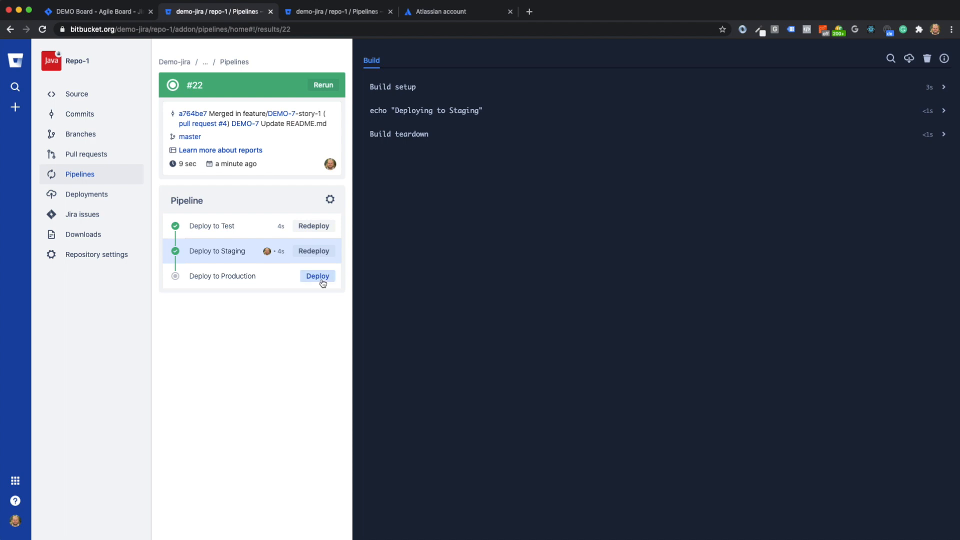
# Deploy build #22 to Production and switch back to DEMO-7 in Jira
pyautogui.click(317, 276)
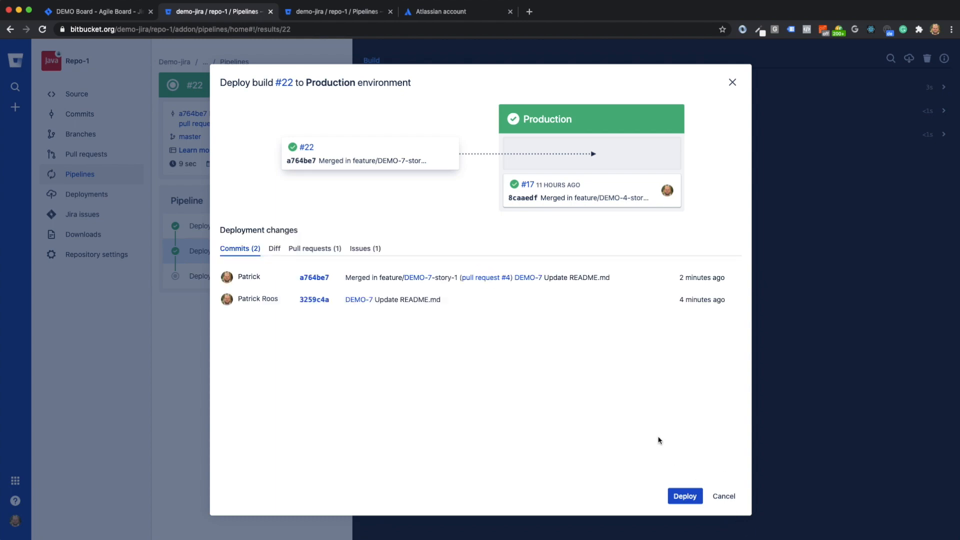
pyautogui.click(685, 496)
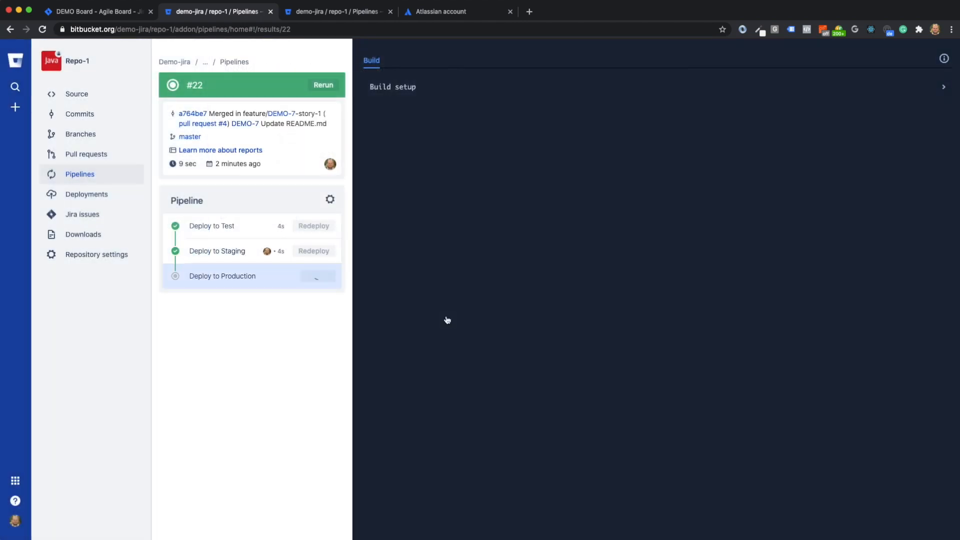
pyautogui.click(90, 12)
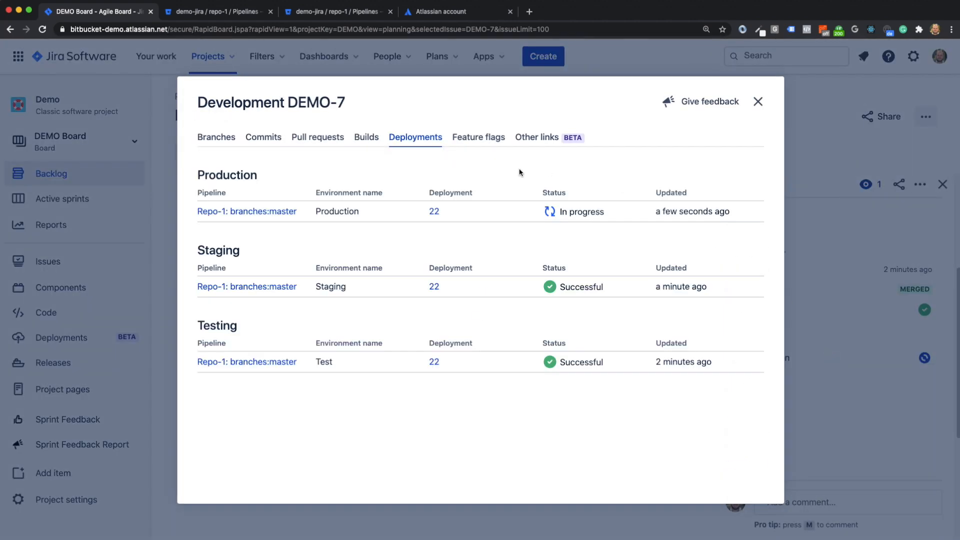
pyautogui.moveTo(686, 183)
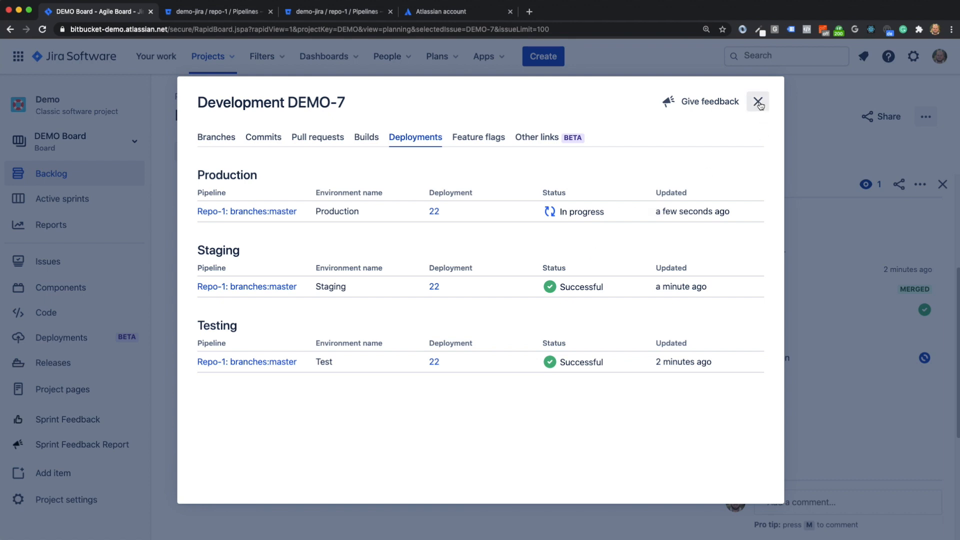
# Close DEMO-7's development details after seeing Production in progress, returning to the Demo backlog
pyautogui.click(758, 102)
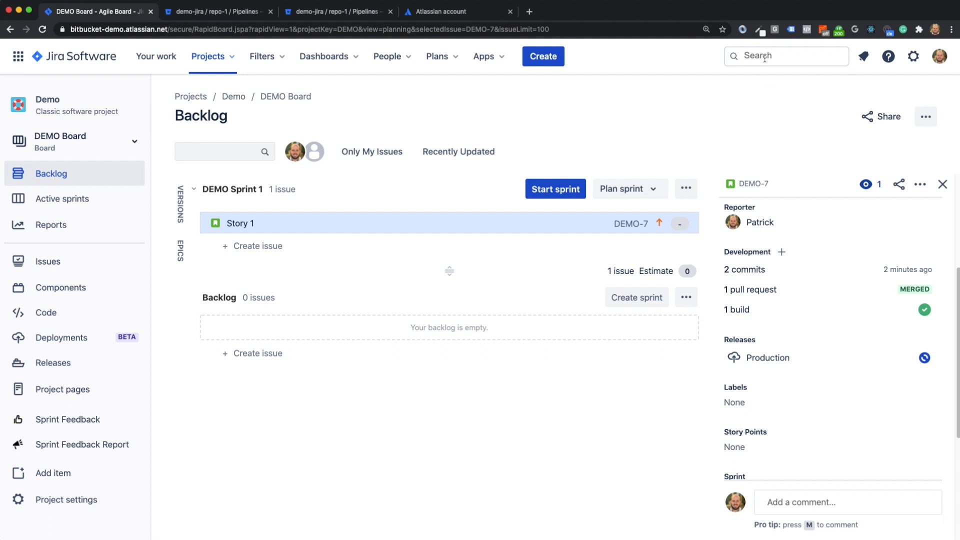
pyautogui.moveTo(764, 56)
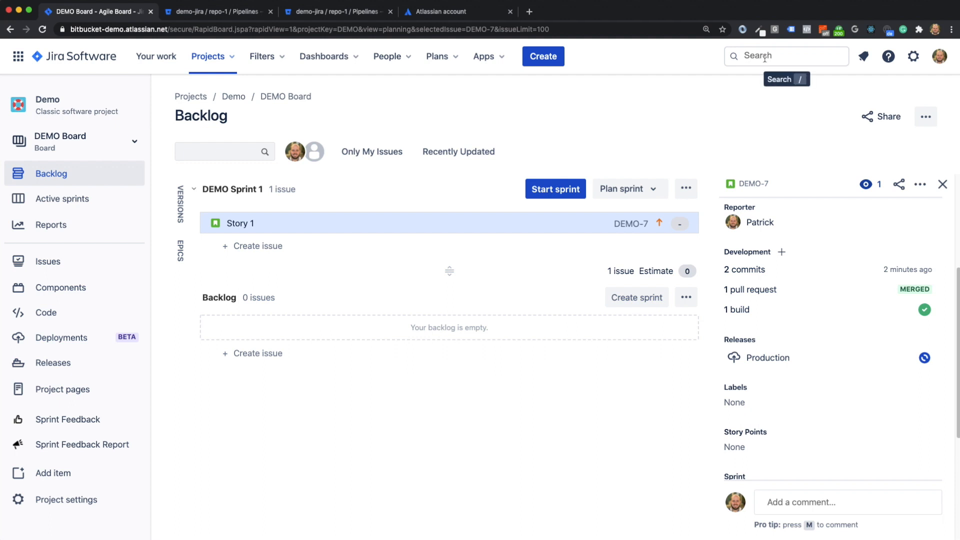